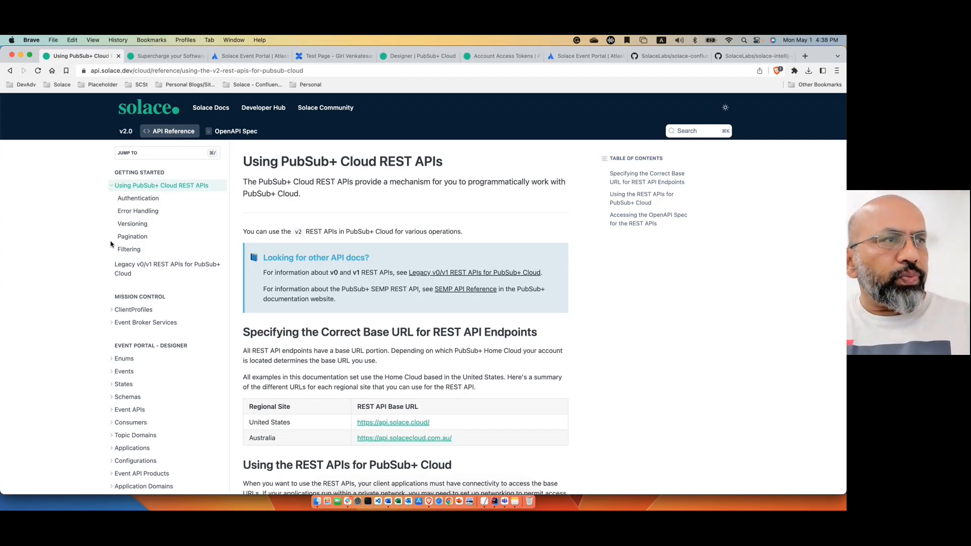
{"action": "mouse_move", "coordinate": [131, 237]}
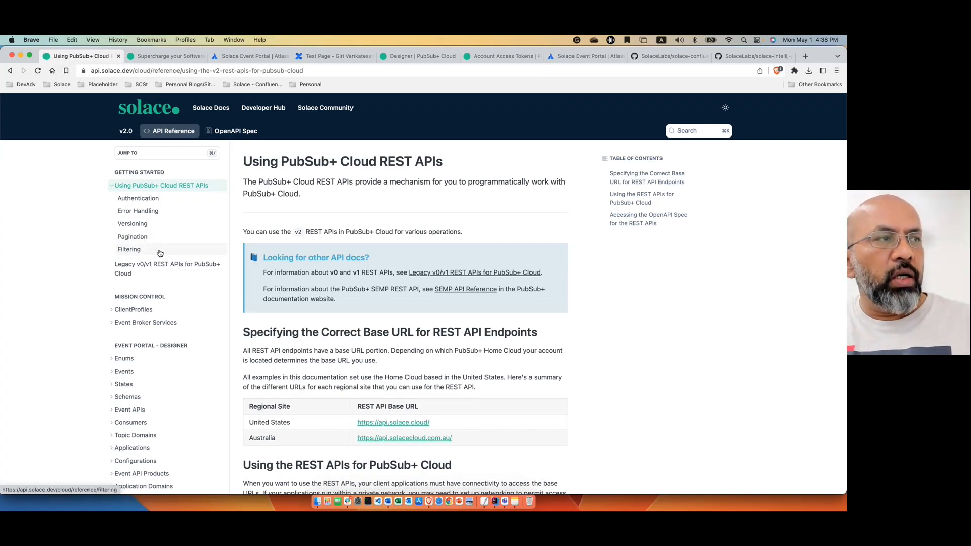
{"action": "mouse_move", "coordinate": [184, 281]}
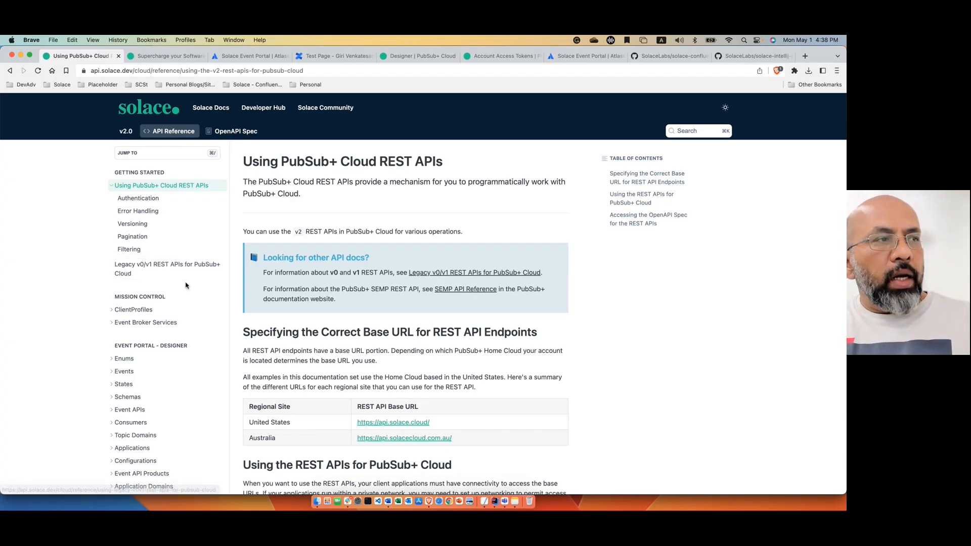
Browse the Event Portal REST API reference down to the endpoint for listing applications
{"action": "scroll", "scroll_direction": "down", "scroll_amount": 3}
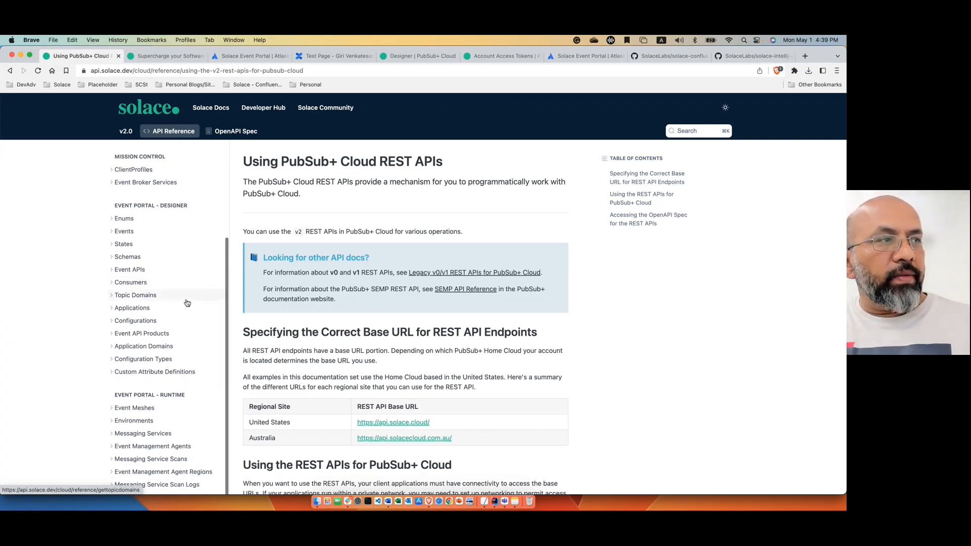
{"action": "mouse_move", "coordinate": [129, 269]}
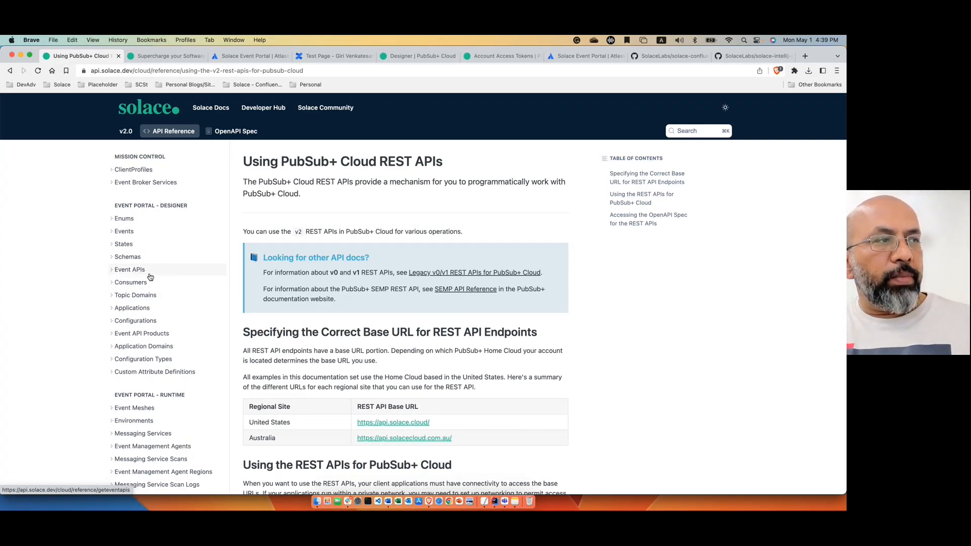
{"action": "mouse_move", "coordinate": [142, 346]}
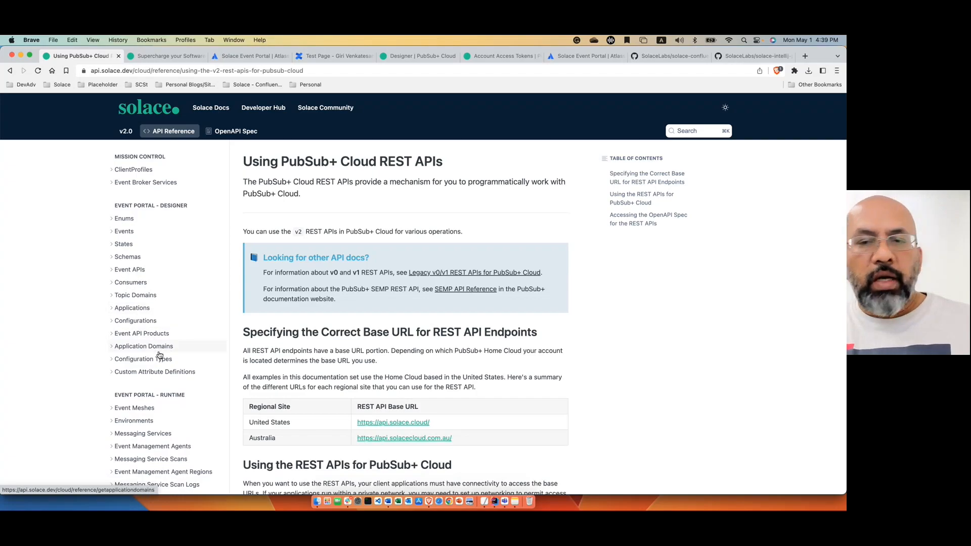
{"action": "scroll", "scroll_direction": "down", "scroll_amount": 3}
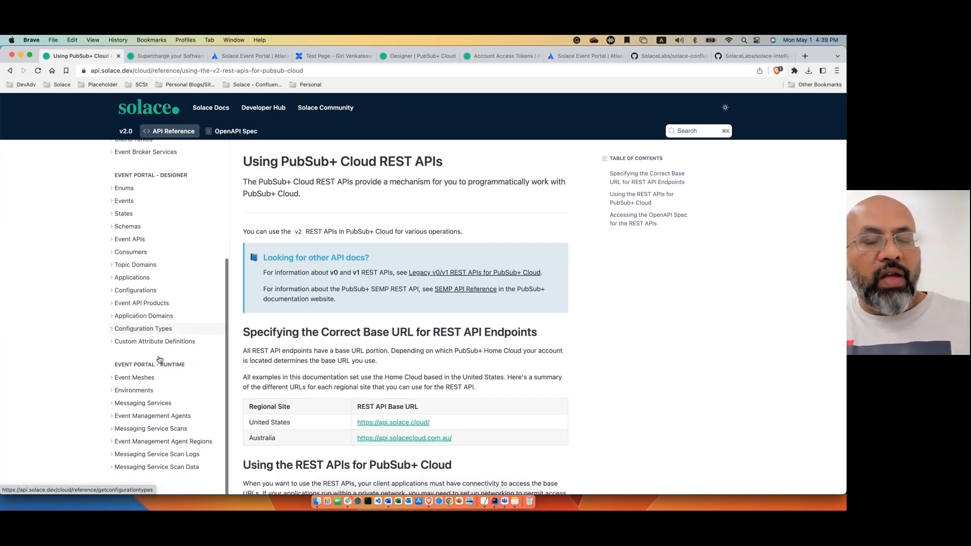
{"action": "scroll", "scroll_direction": "down", "scroll_amount": 3}
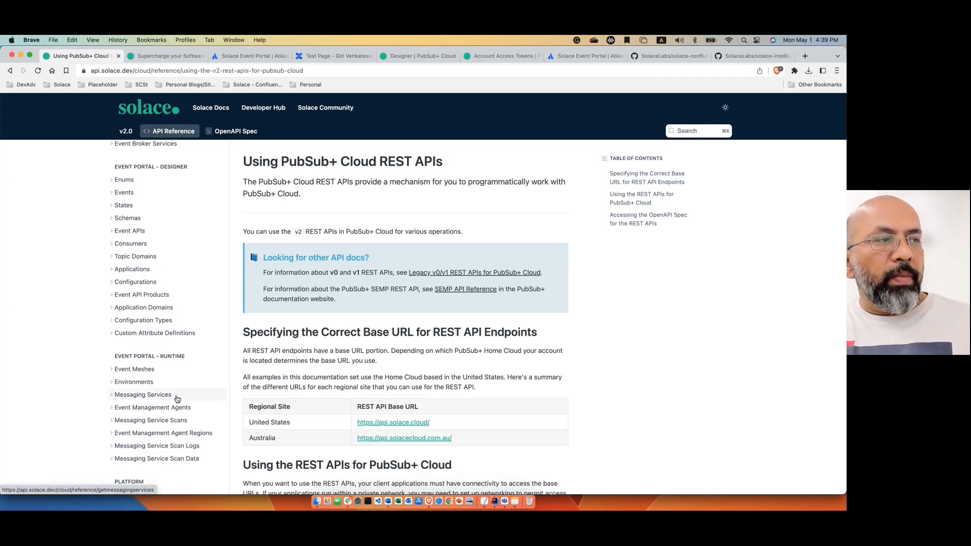
{"action": "scroll", "scroll_direction": "down", "scroll_amount": 3}
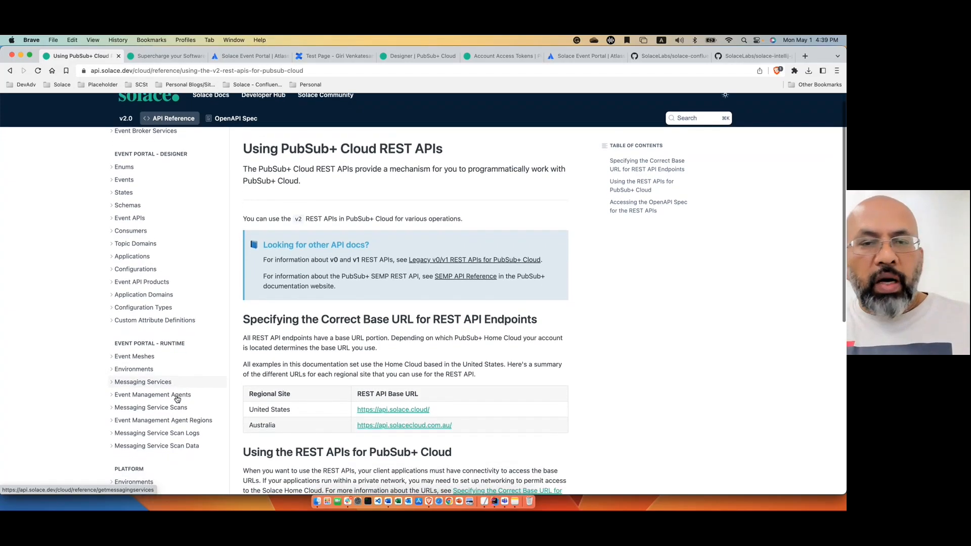
{"action": "scroll", "scroll_direction": "down", "scroll_amount": 3}
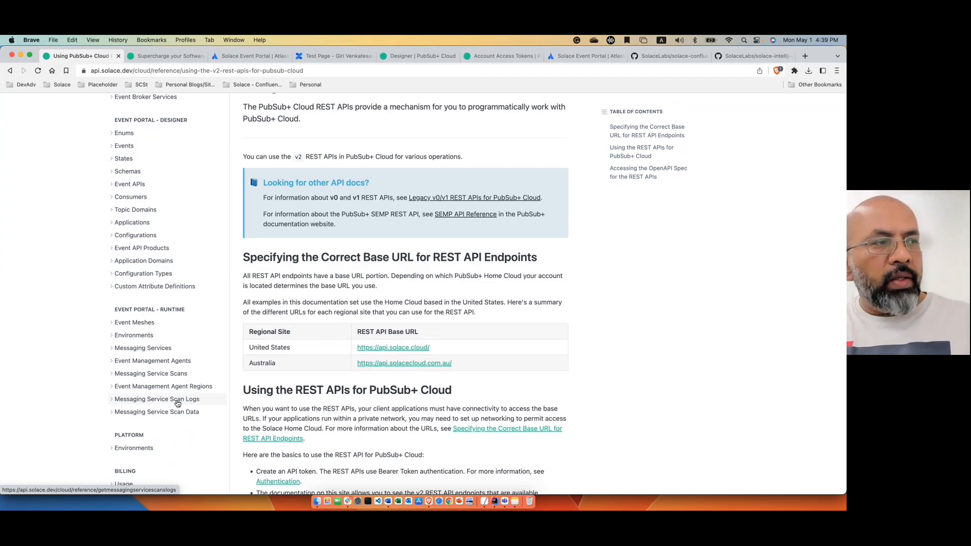
{"action": "scroll", "scroll_direction": "down", "scroll_amount": 3}
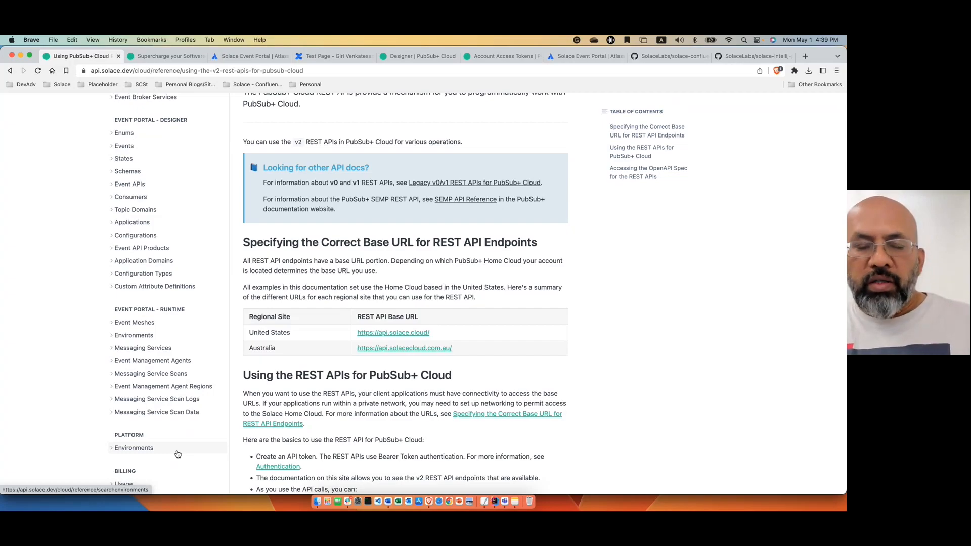
{"action": "mouse_move", "coordinate": [157, 398]}
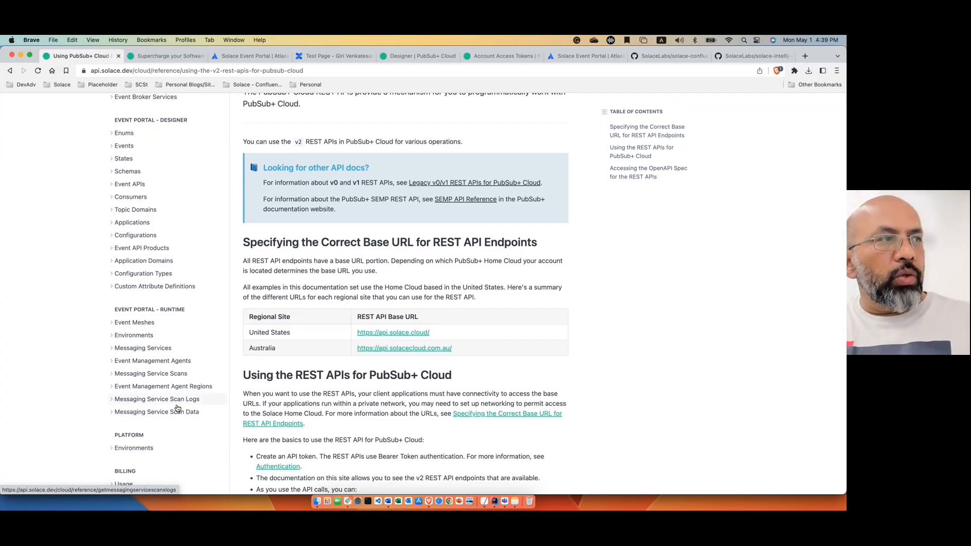
{"action": "left_click", "coordinate": [131, 223]}
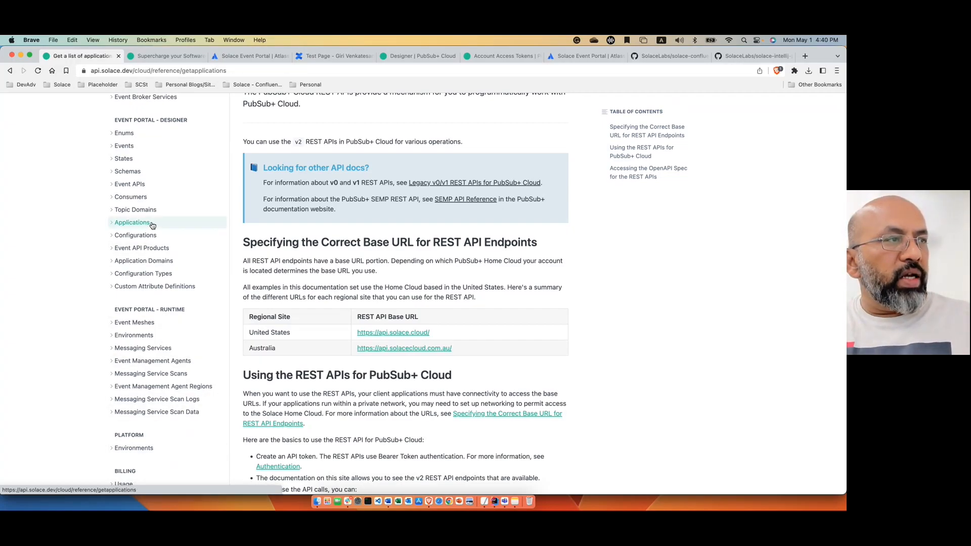
{"action": "left_click", "coordinate": [131, 222]}
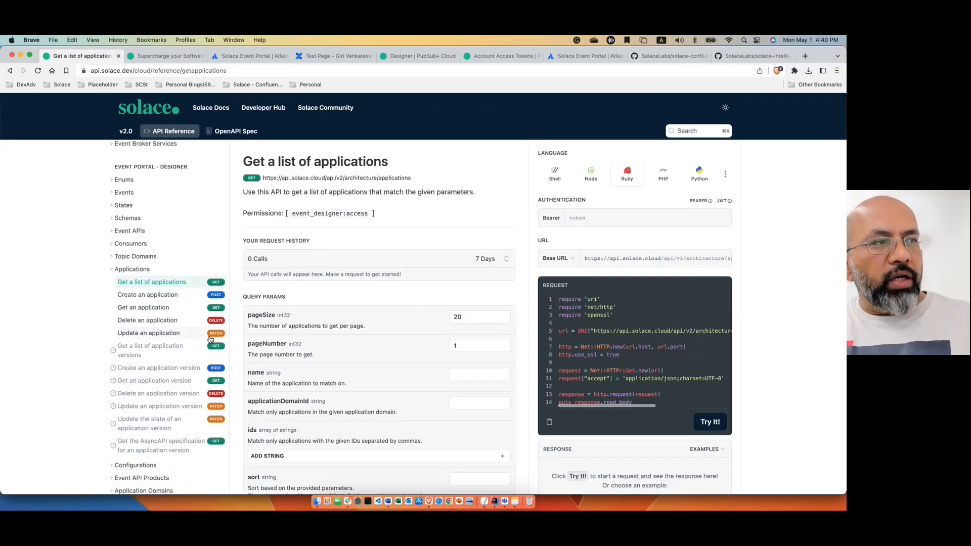
{"action": "mouse_move", "coordinate": [180, 312]}
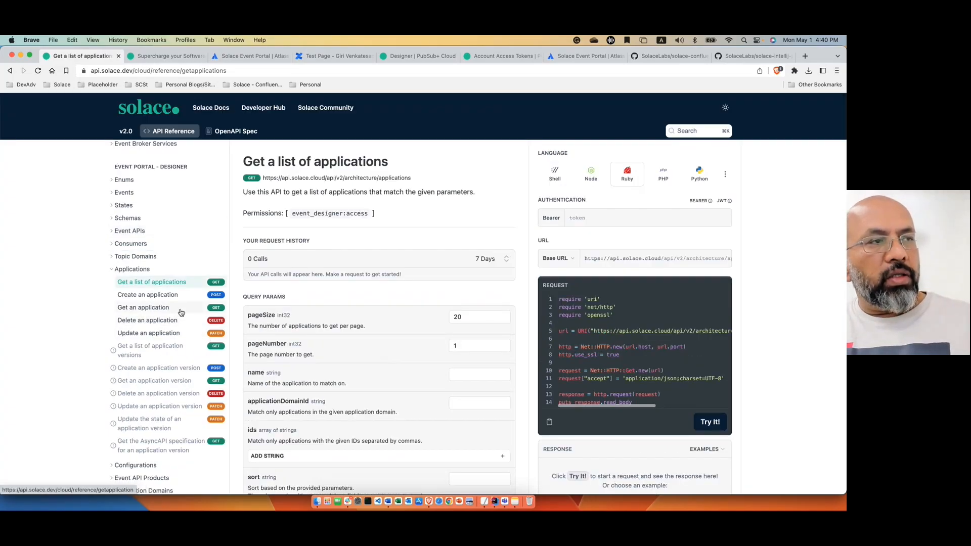
{"action": "mouse_move", "coordinate": [186, 318]}
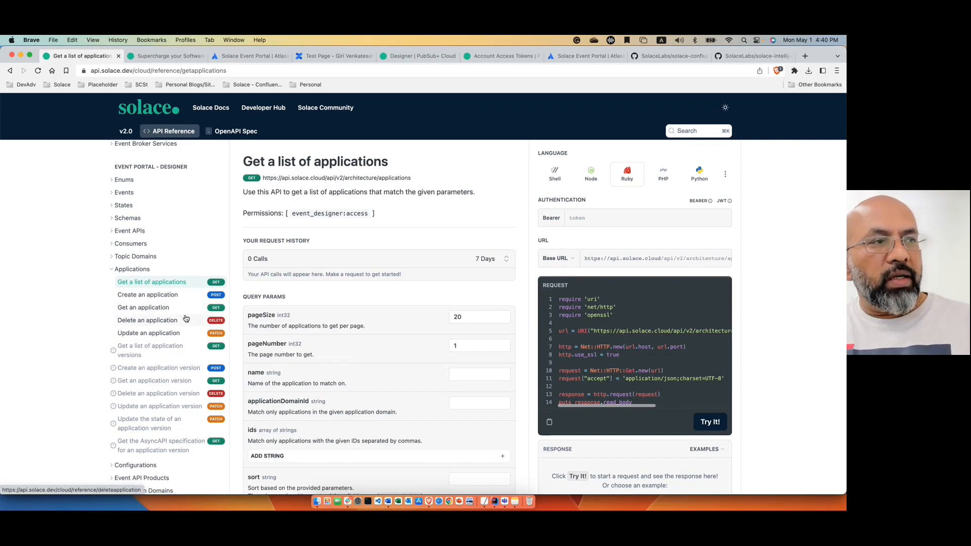
{"action": "mouse_move", "coordinate": [193, 334]}
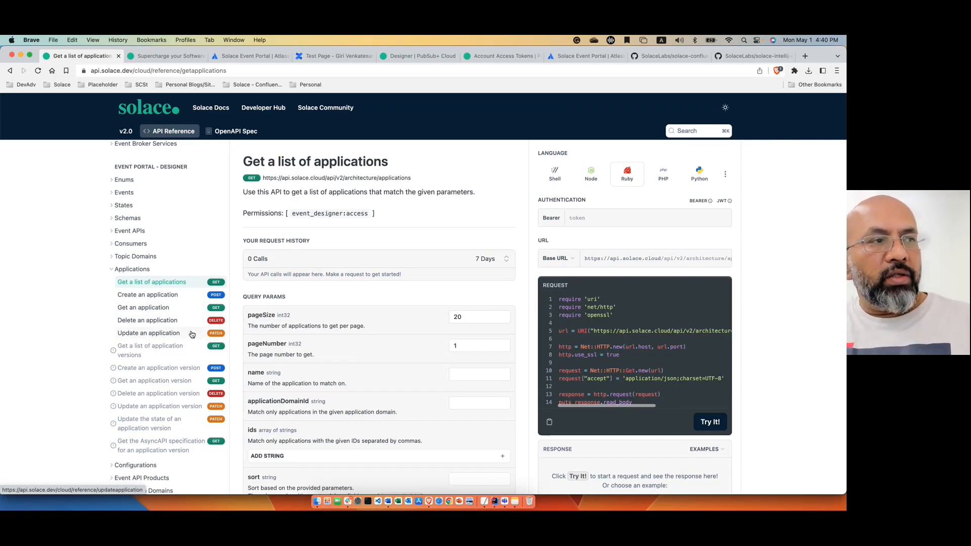
{"action": "mouse_move", "coordinate": [322, 258]}
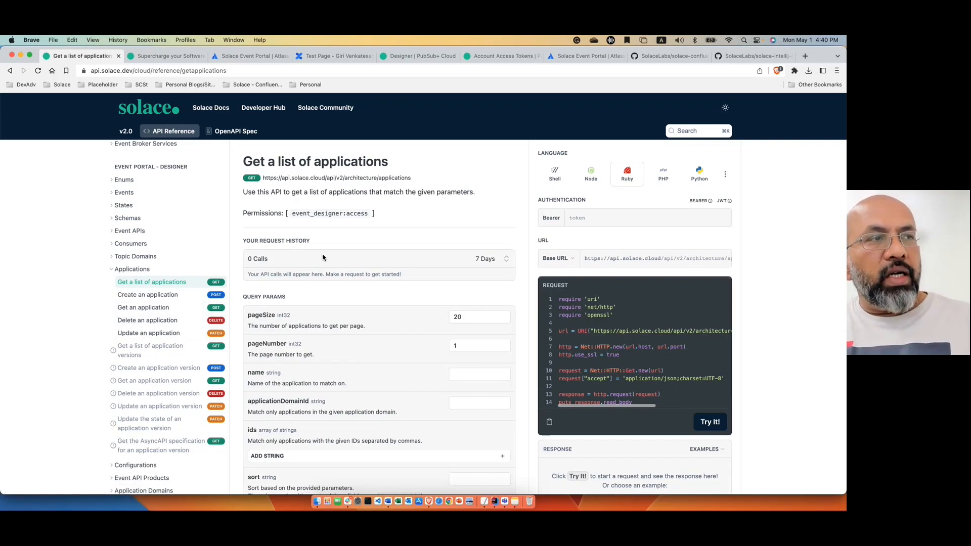
{"action": "mouse_move", "coordinate": [340, 302]}
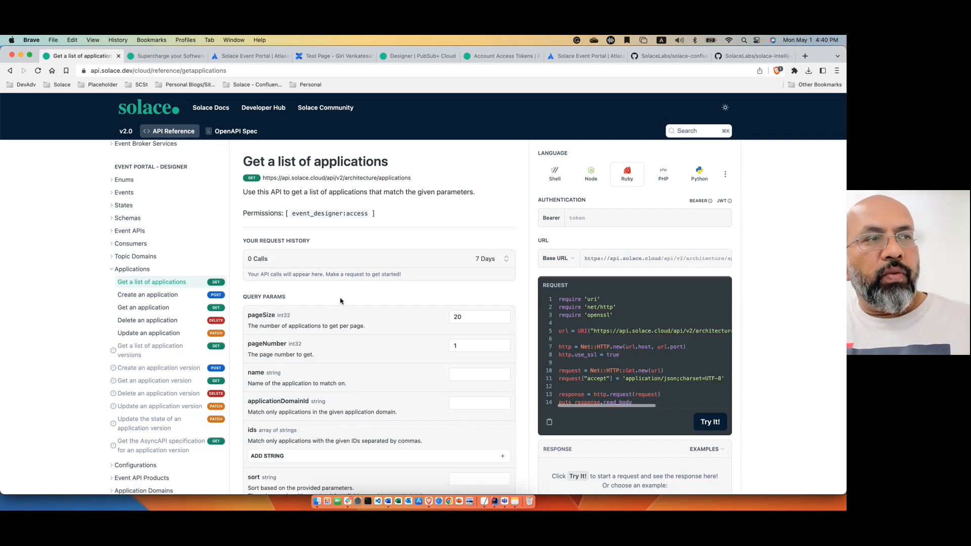
Review that endpoint's successful-response schema, bearer token field and request code language list
{"action": "scroll", "scroll_direction": "down", "scroll_amount": 3}
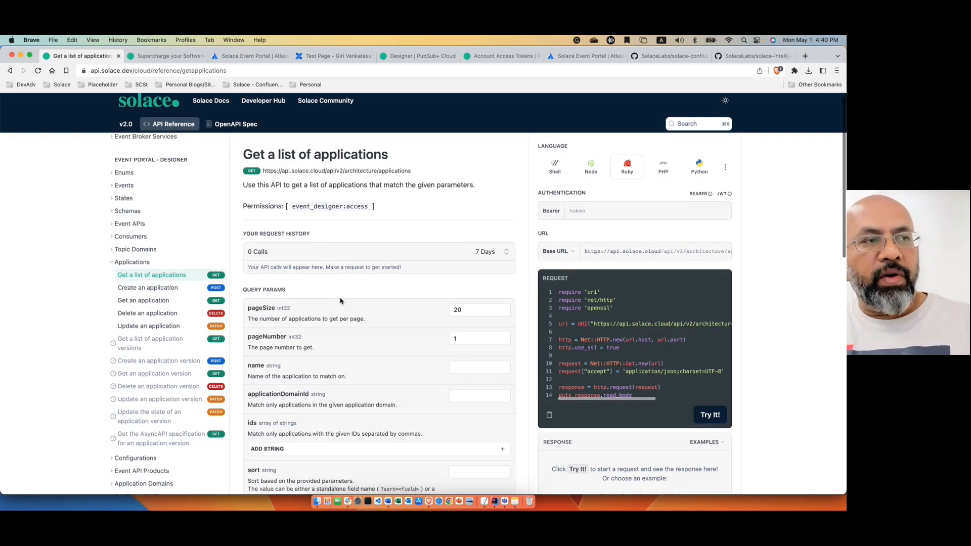
{"action": "scroll", "scroll_direction": "down", "scroll_amount": 3}
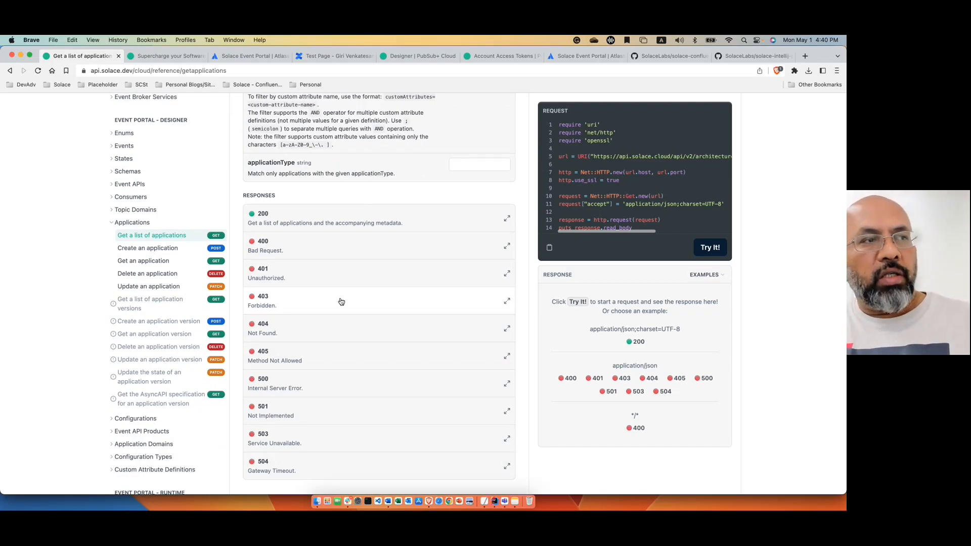
{"action": "left_click", "coordinate": [507, 218]}
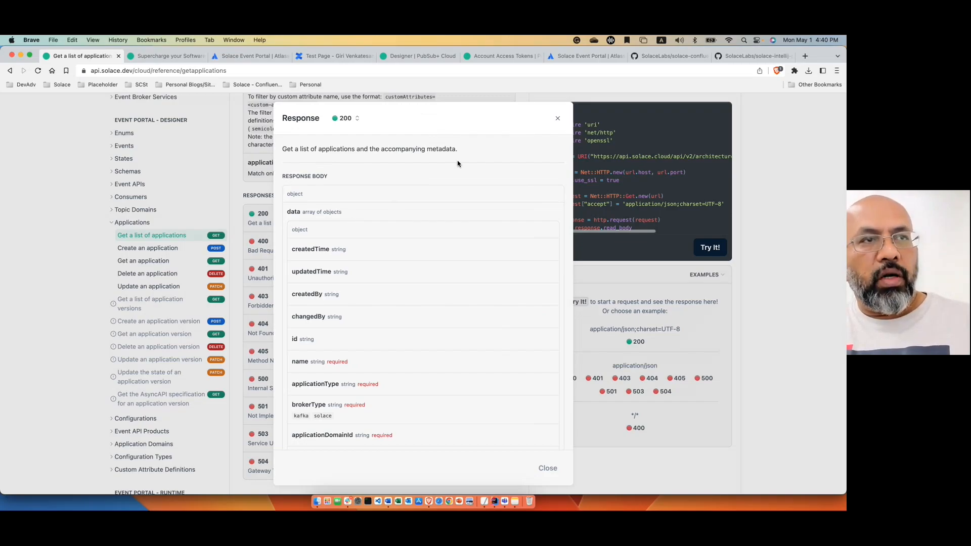
{"action": "mouse_move", "coordinate": [557, 117]}
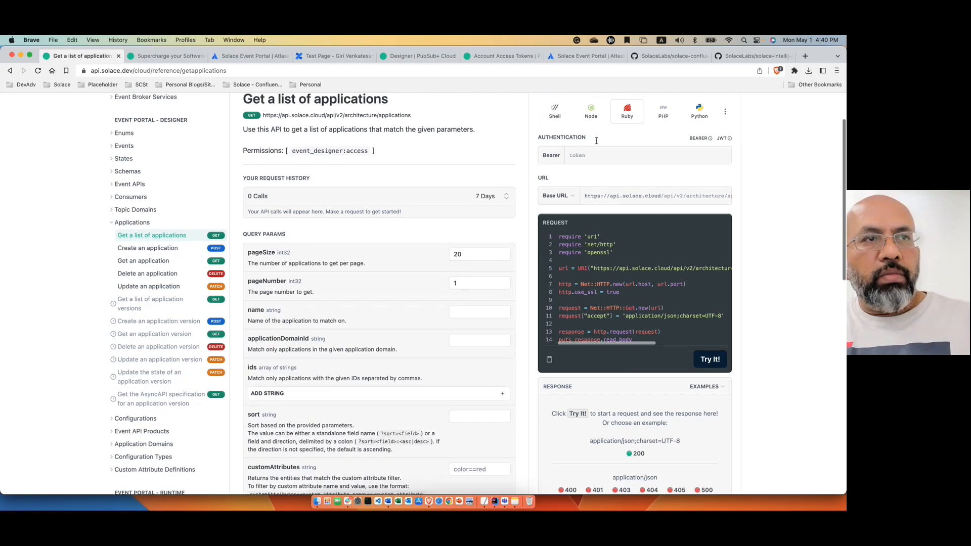
{"action": "scroll", "scroll_direction": "up", "scroll_amount": 3}
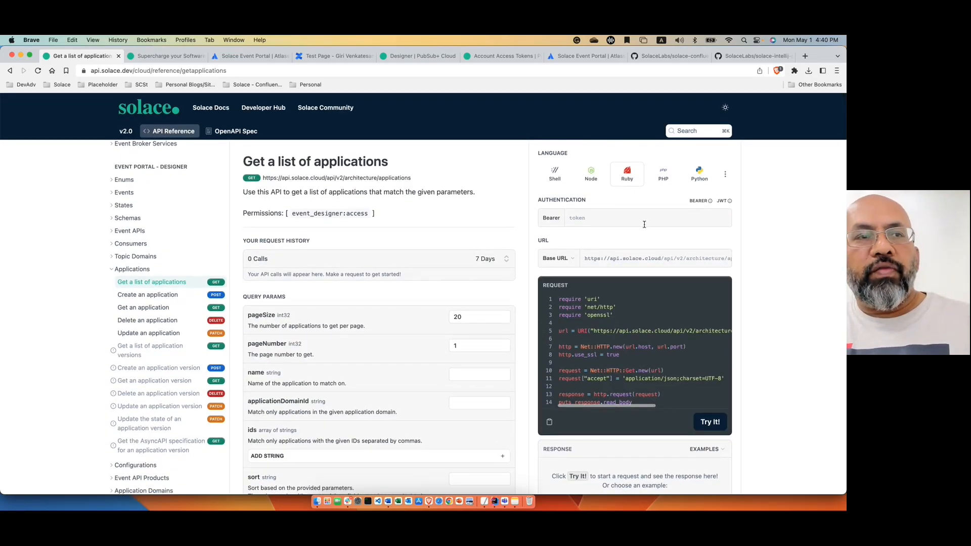
{"action": "mouse_move", "coordinate": [647, 279]}
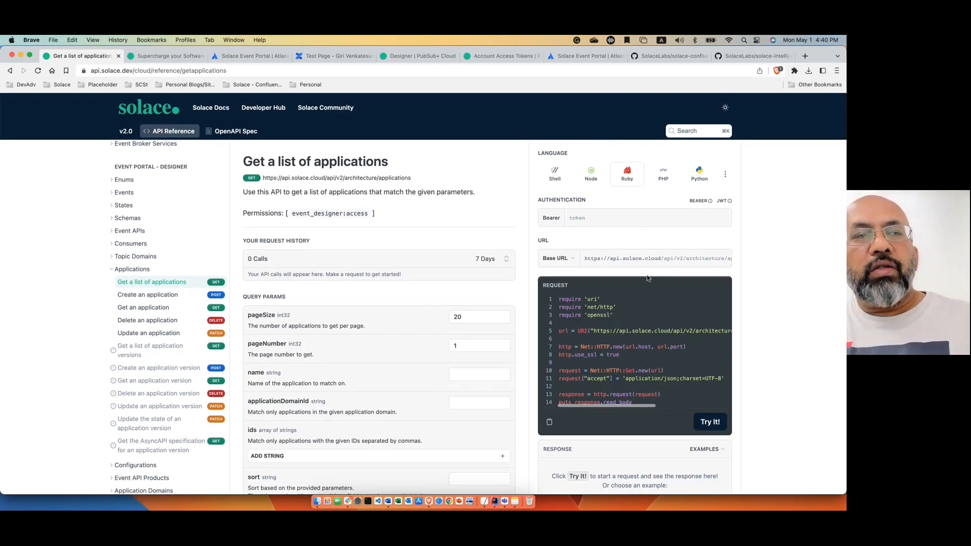
{"action": "mouse_move", "coordinate": [619, 280]}
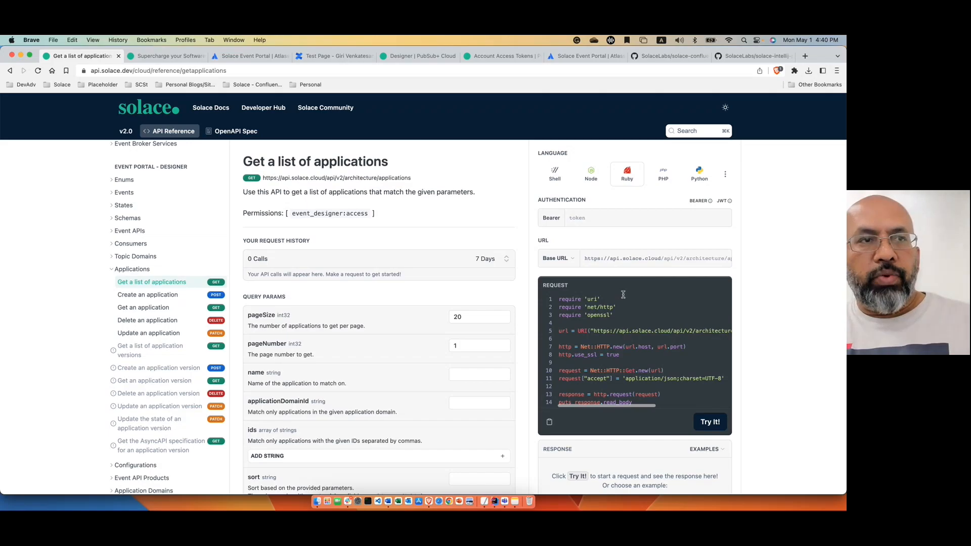
{"action": "left_click", "coordinate": [647, 218]}
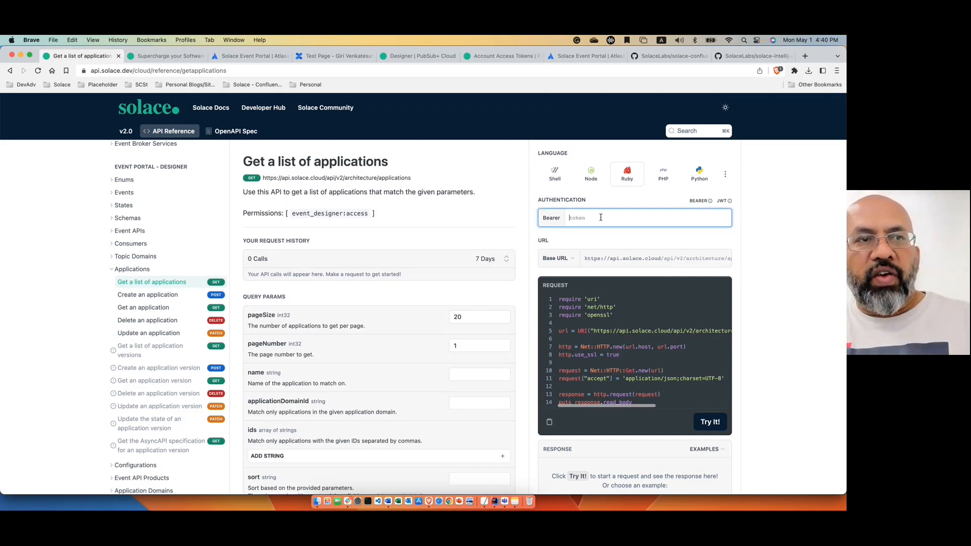
{"action": "mouse_move", "coordinate": [710, 422]}
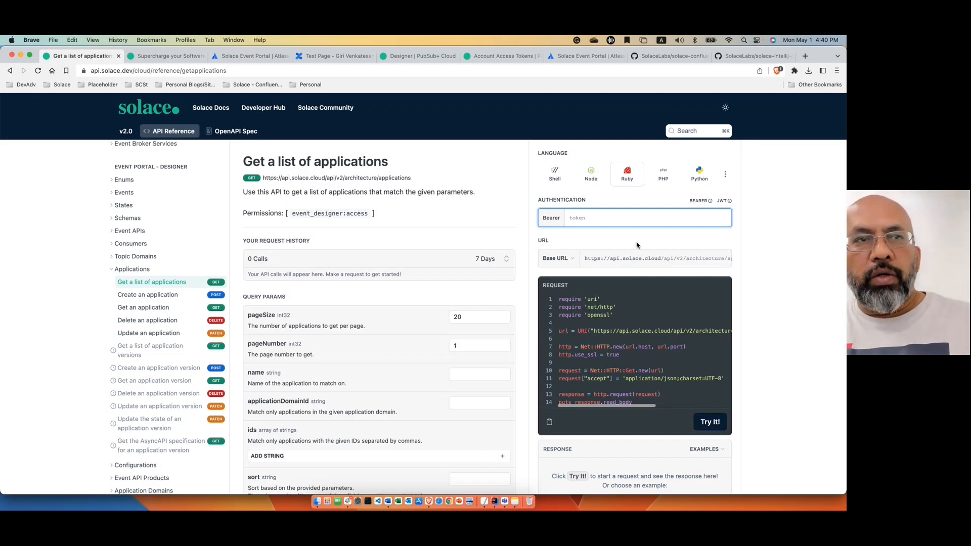
{"action": "left_click", "coordinate": [725, 174]}
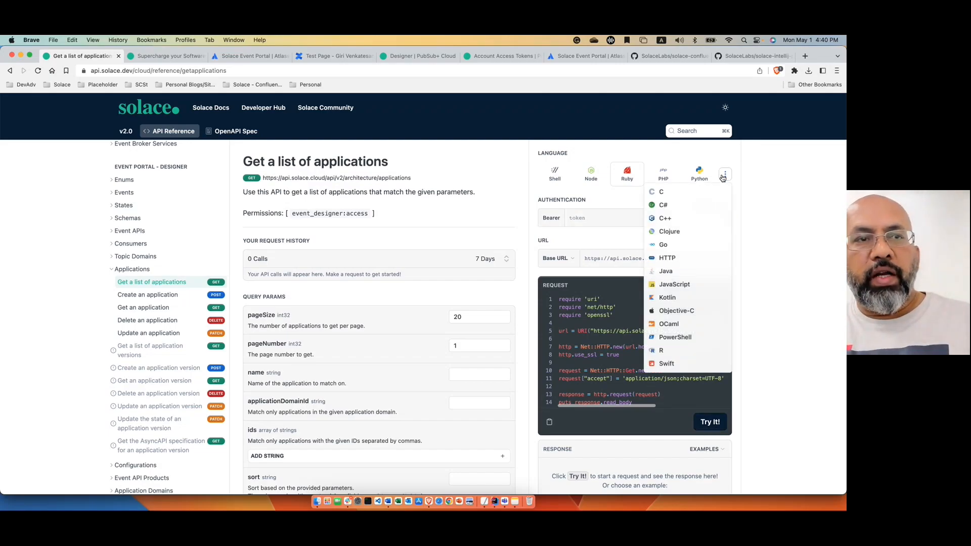
{"action": "mouse_move", "coordinate": [769, 253]}
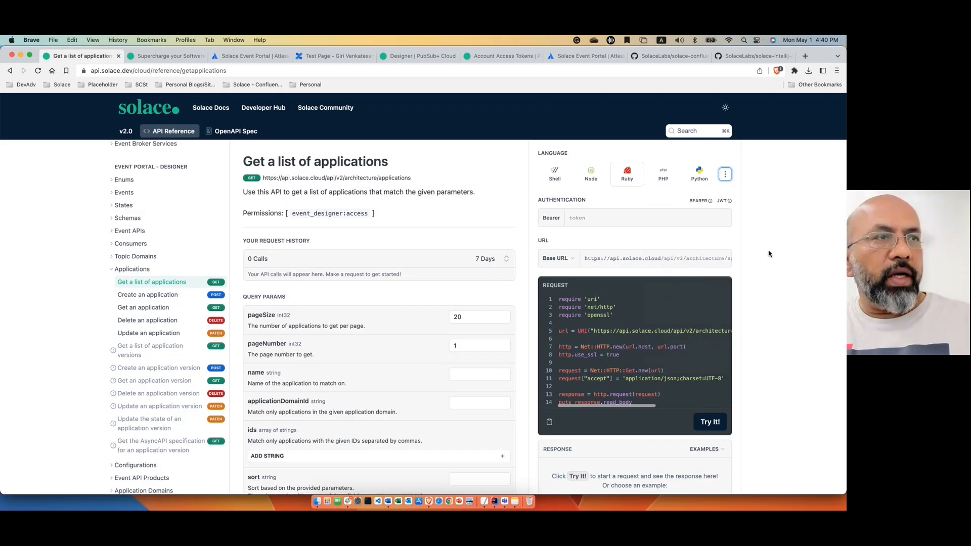
{"action": "mouse_move", "coordinate": [760, 264]}
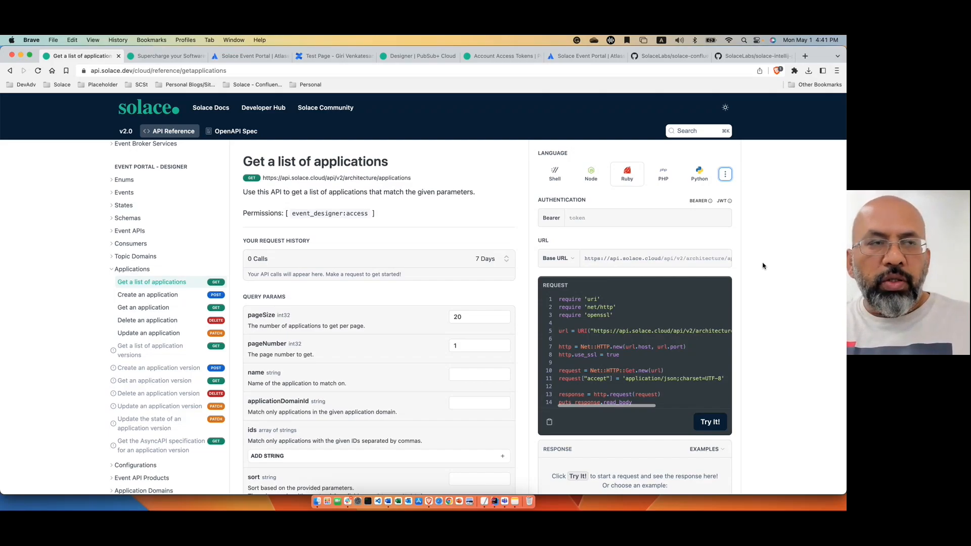
{"action": "mouse_move", "coordinate": [493, 56]}
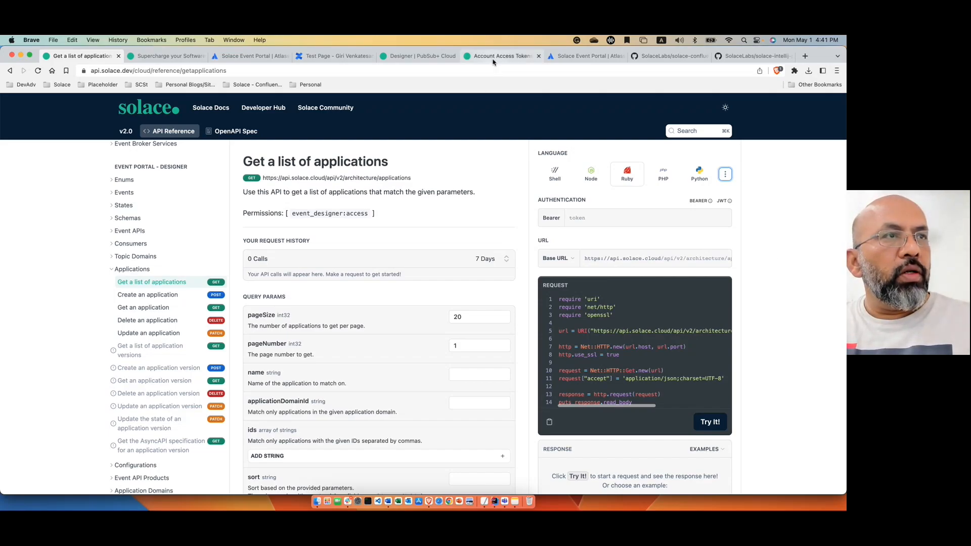
In PubSub+ Cloud, go to Account Access Tokens and start creating a new API token
{"action": "left_click", "coordinate": [500, 56]}
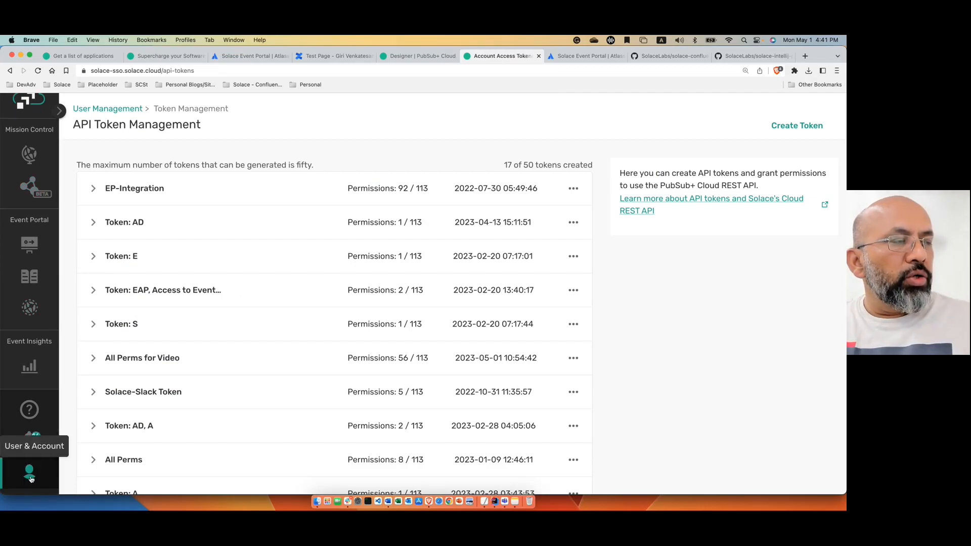
{"action": "left_click", "coordinate": [29, 472]}
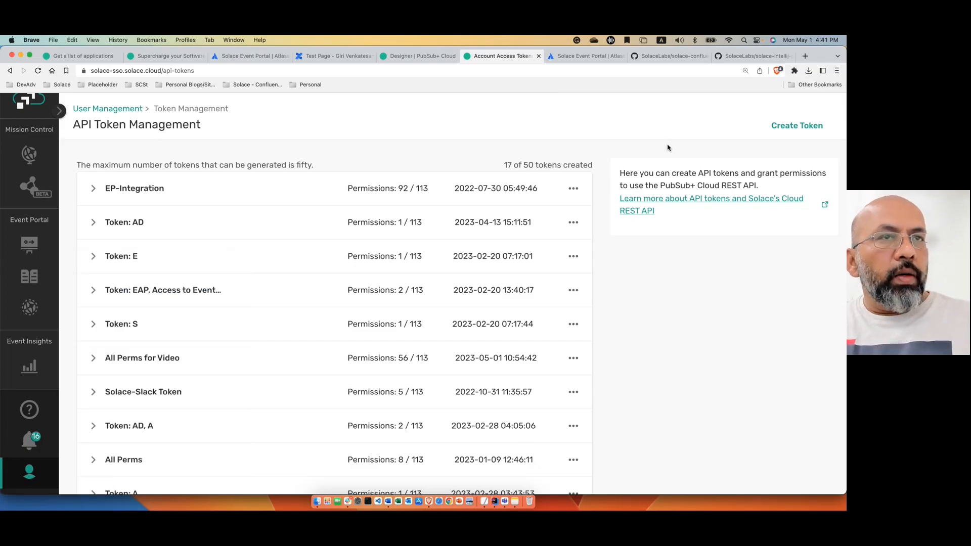
{"action": "left_click", "coordinate": [798, 126]}
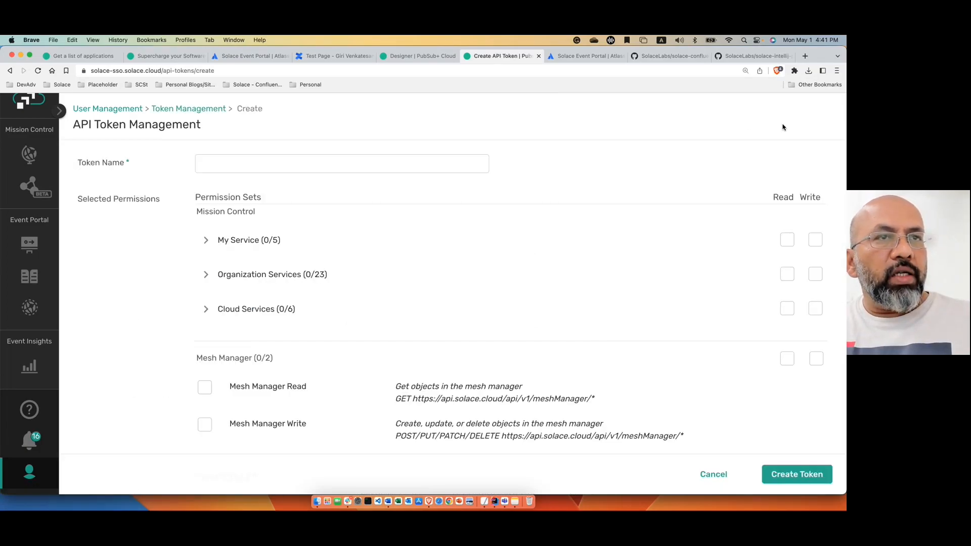
{"action": "mouse_move", "coordinate": [599, 242]}
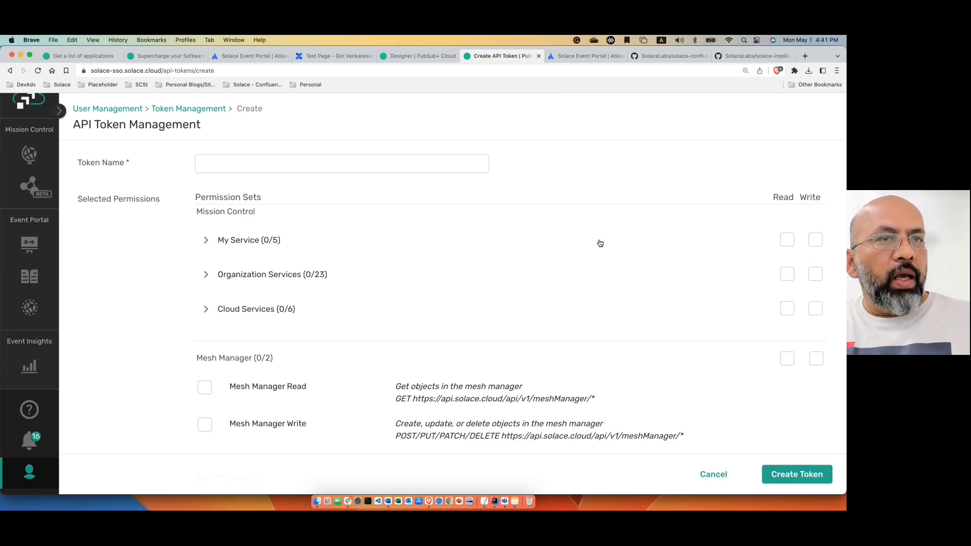
{"action": "mouse_move", "coordinate": [796, 331]}
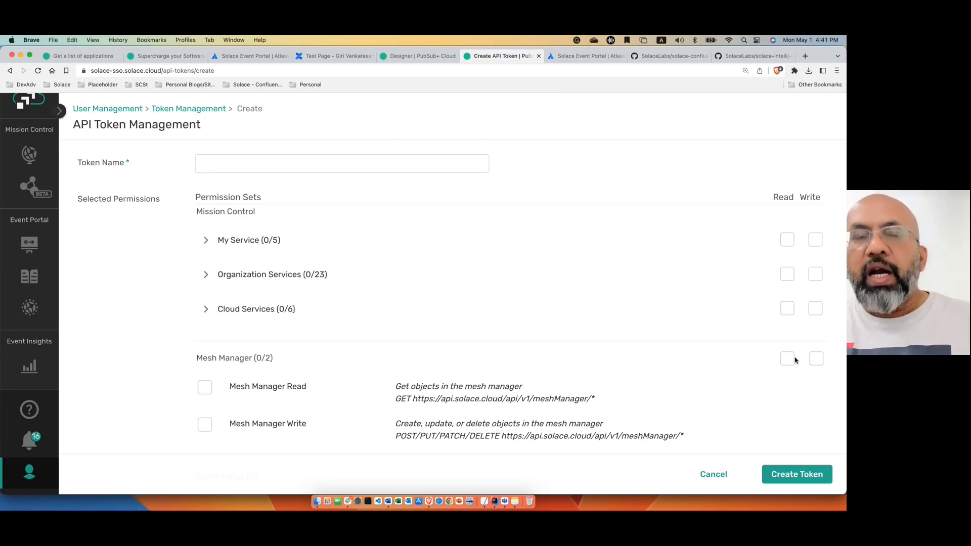
{"action": "mouse_move", "coordinate": [781, 234]}
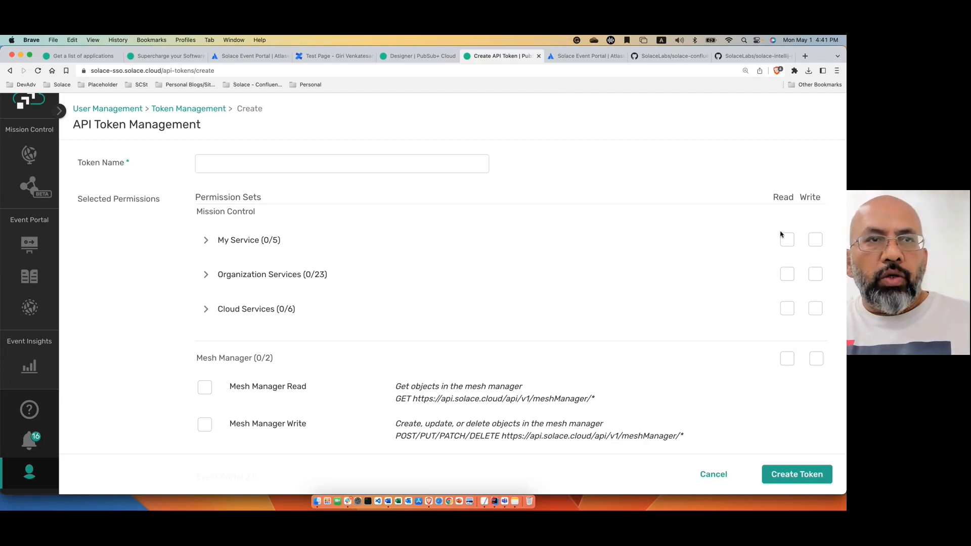
{"action": "mouse_move", "coordinate": [806, 292]}
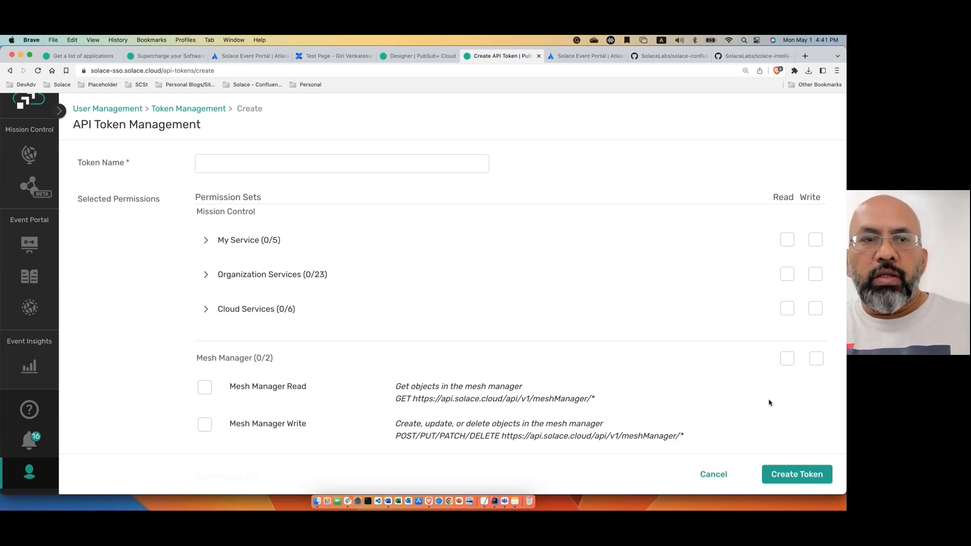
{"action": "mouse_move", "coordinate": [713, 474]}
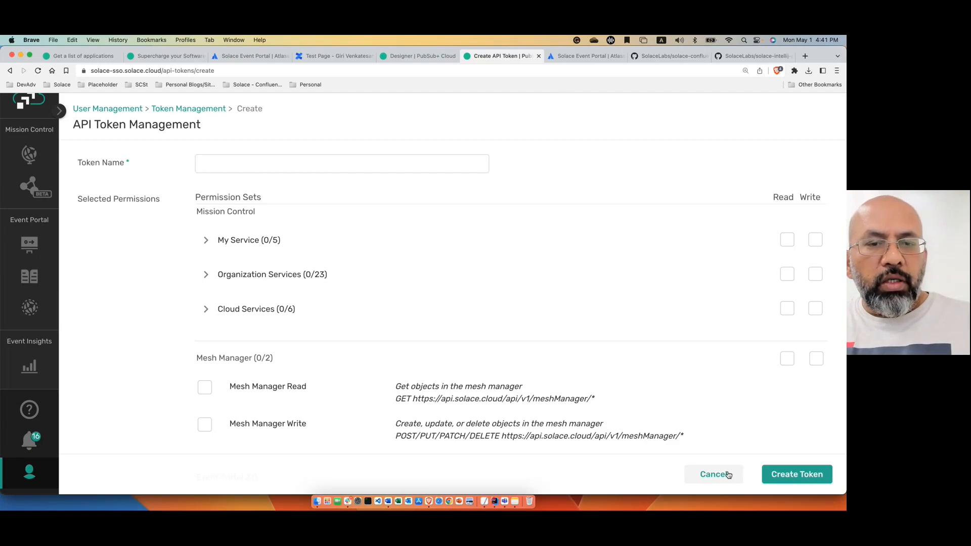
{"action": "mouse_move", "coordinate": [832, 457]}
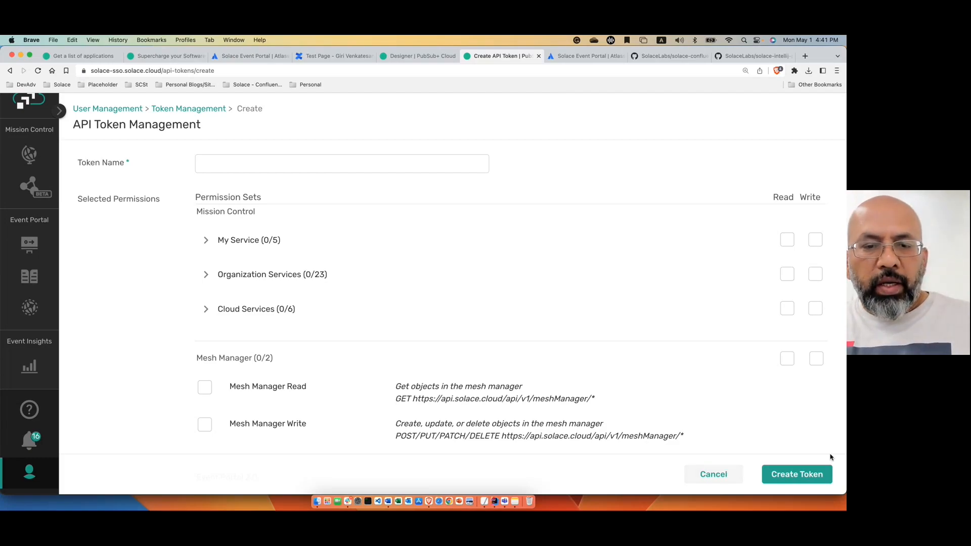
{"action": "mouse_move", "coordinate": [496, 501]}
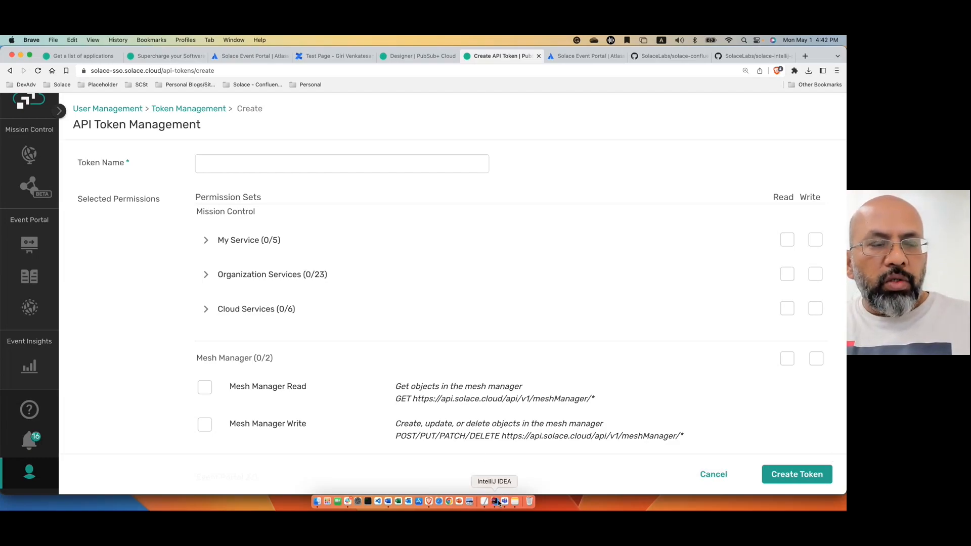
{"action": "mouse_move", "coordinate": [172, 380]}
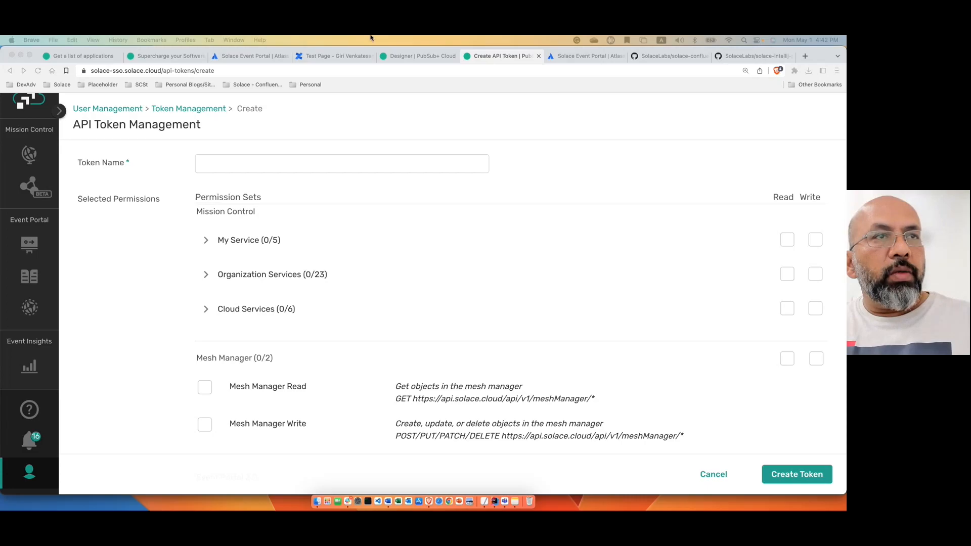
View the SolaceLabs/solace-intellij-plugin repository and scroll to its README on token permissions
{"action": "left_click", "coordinate": [737, 55]}
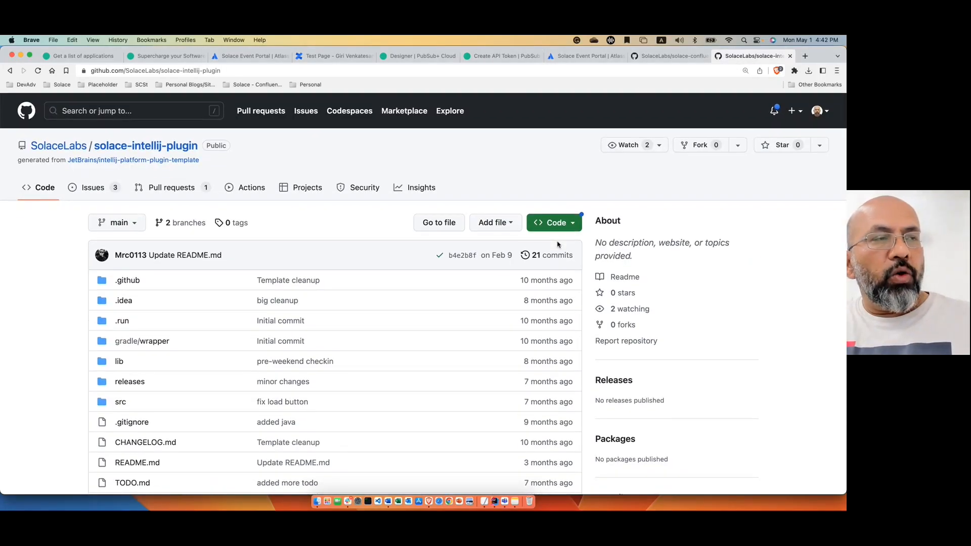
{"action": "scroll", "scroll_direction": "down", "scroll_amount": 3}
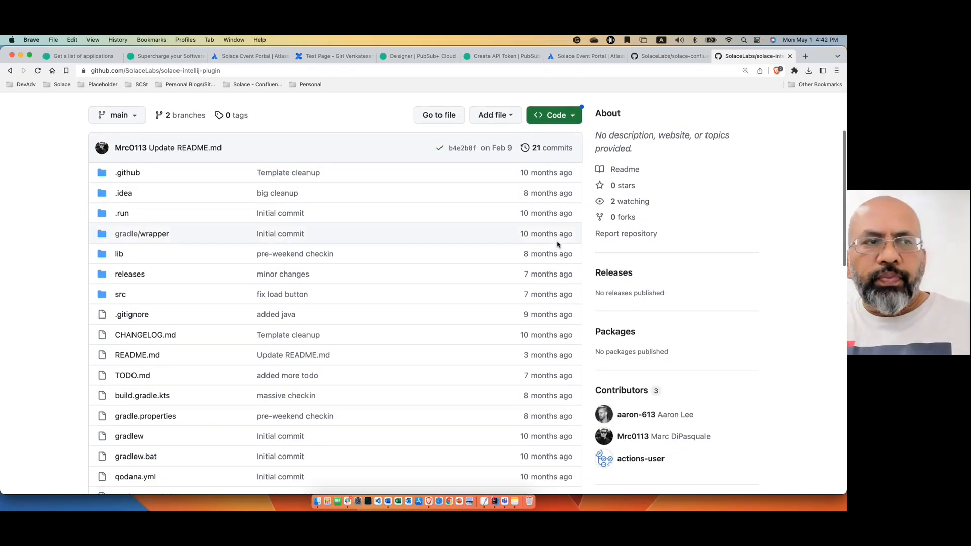
{"action": "scroll", "scroll_direction": "down", "scroll_amount": 3}
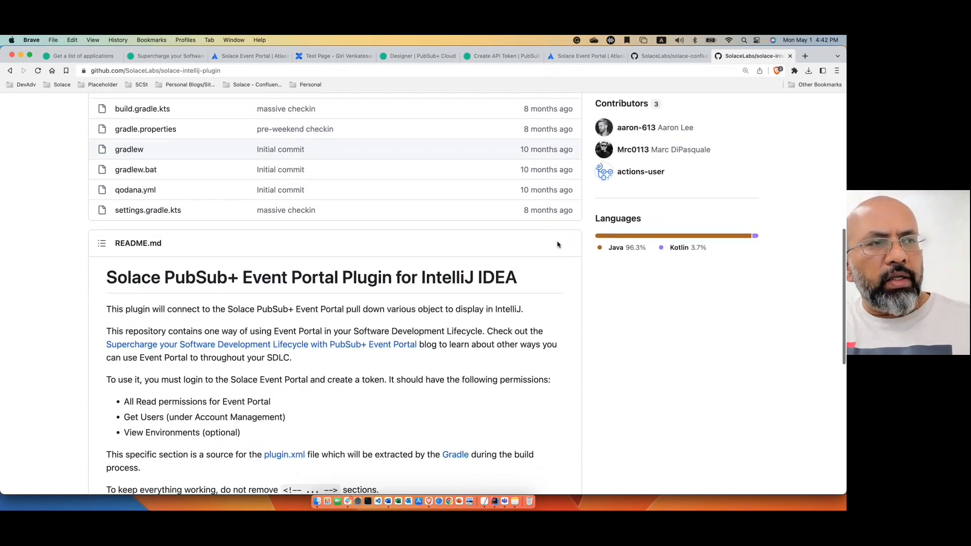
{"action": "scroll", "scroll_direction": "down", "scroll_amount": 3}
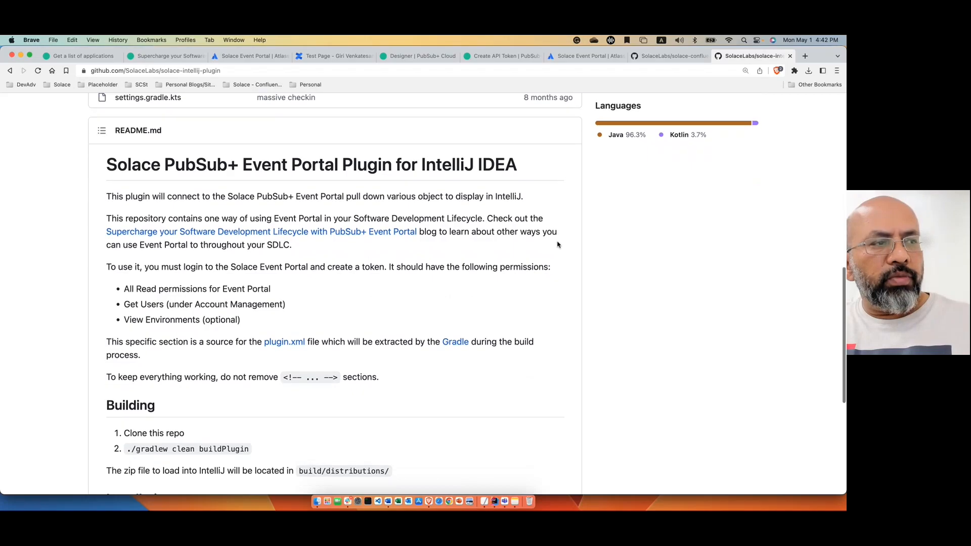
{"action": "scroll", "scroll_direction": "down", "scroll_amount": 3}
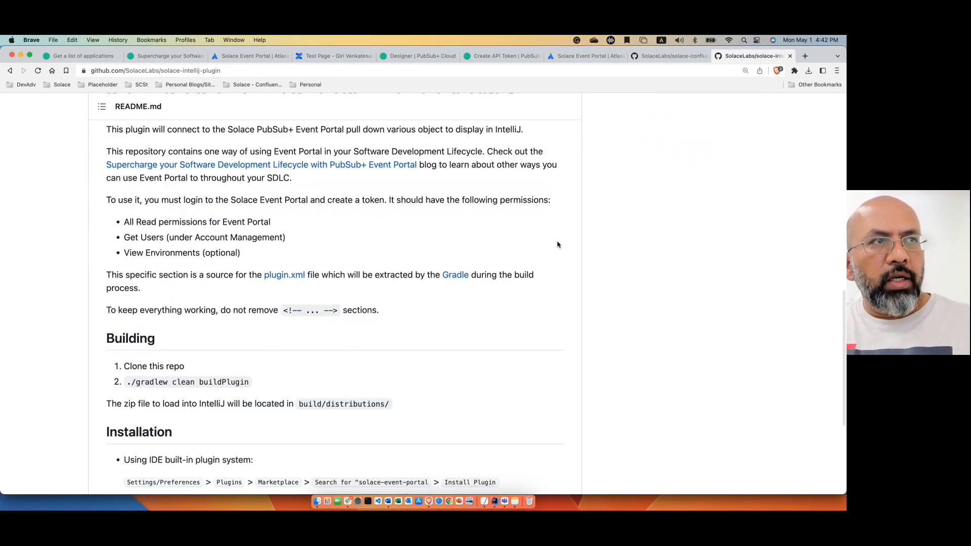
In IDE Settings, confirm the plugin under Installed Plugins and its Tools > Solace Event Portal token and URL, then OK
{"action": "left_click", "coordinate": [495, 500]}
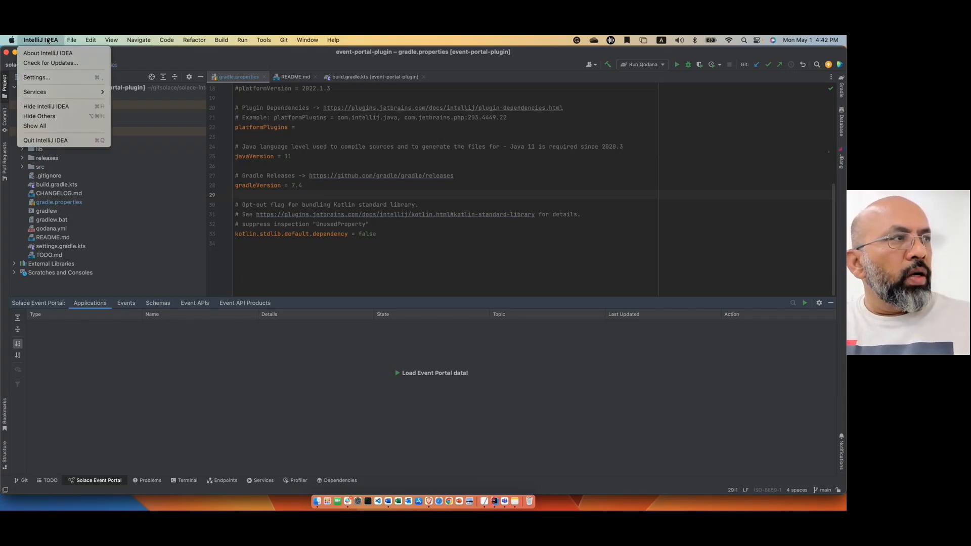
{"action": "left_click", "coordinate": [36, 77]}
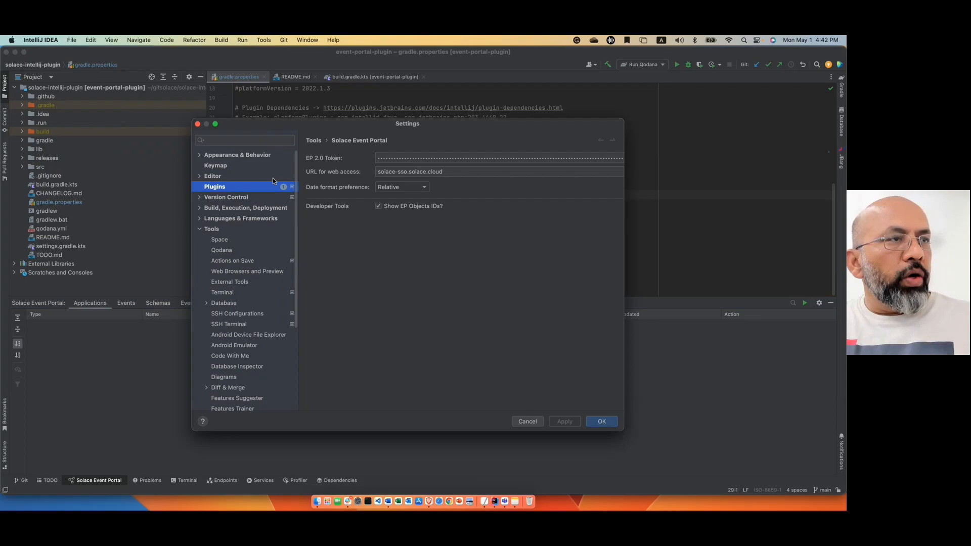
{"action": "left_click", "coordinate": [214, 186]}
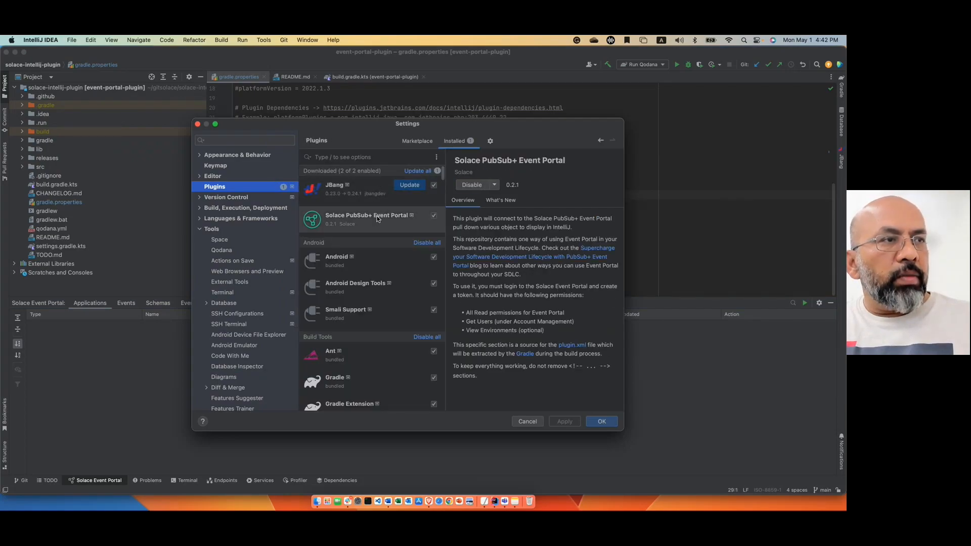
{"action": "mouse_move", "coordinate": [321, 256]}
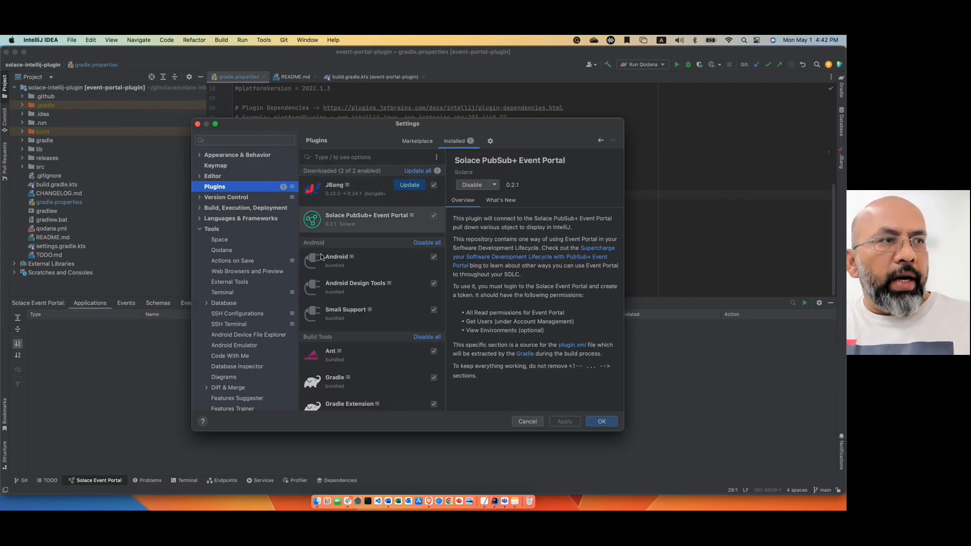
{"action": "mouse_move", "coordinate": [265, 313]}
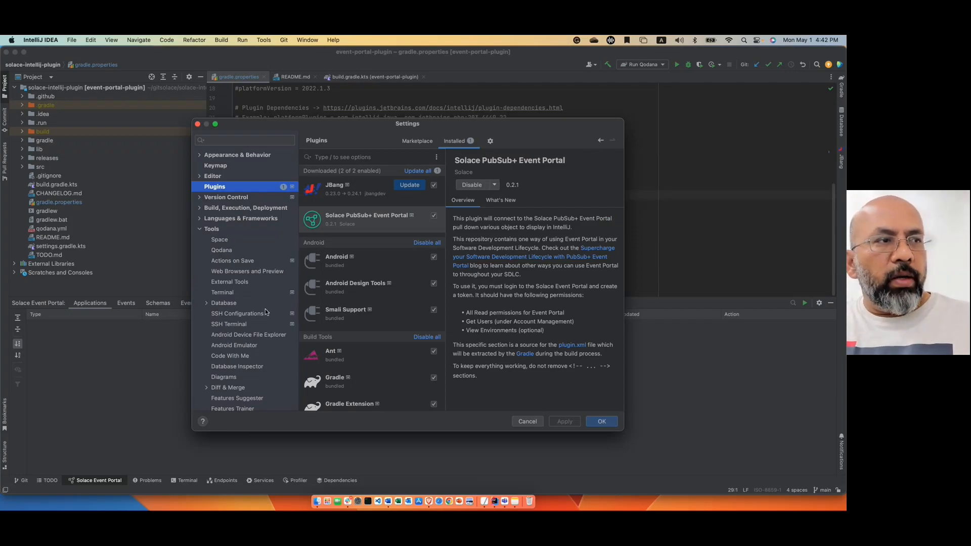
{"action": "scroll", "scroll_direction": "down", "scroll_amount": 3}
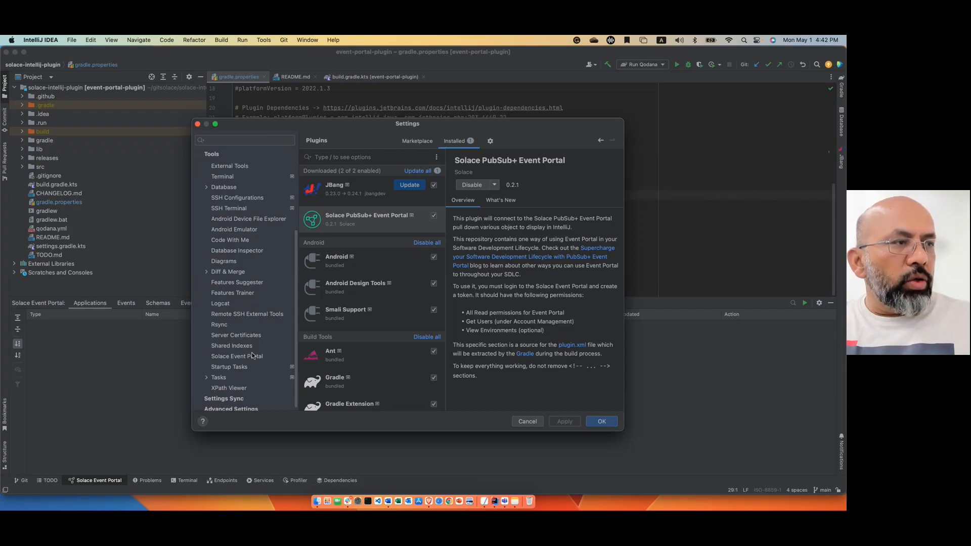
{"action": "left_click", "coordinate": [237, 356]}
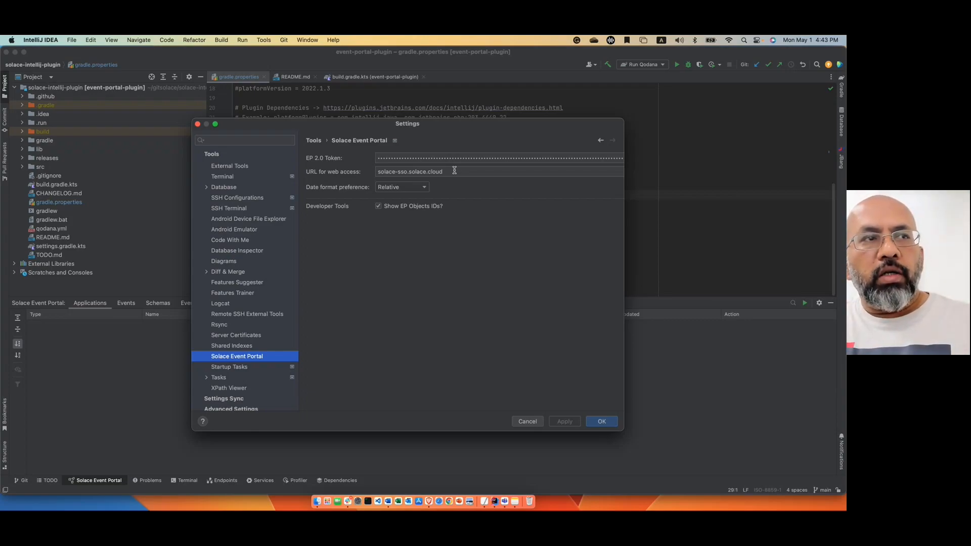
{"action": "mouse_move", "coordinate": [508, 471]}
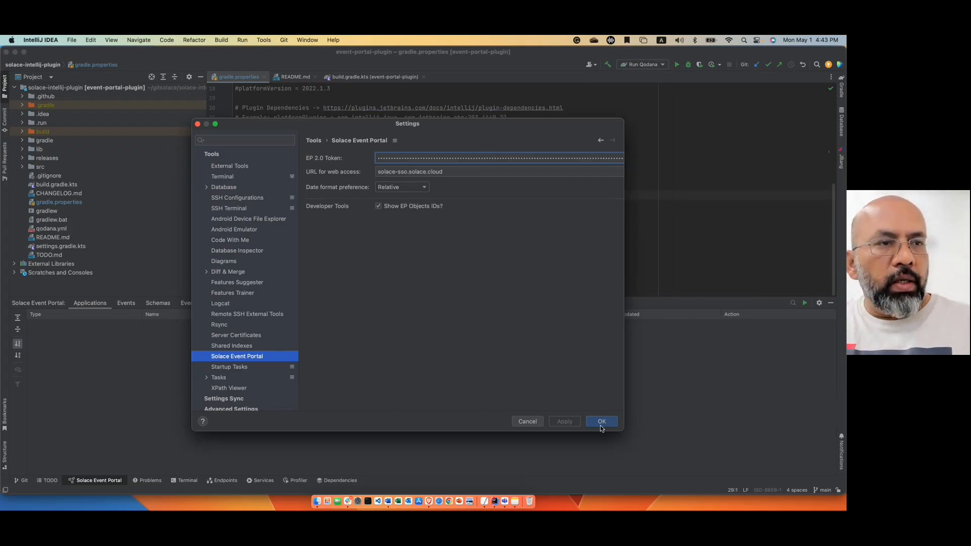
{"action": "left_click", "coordinate": [600, 421]}
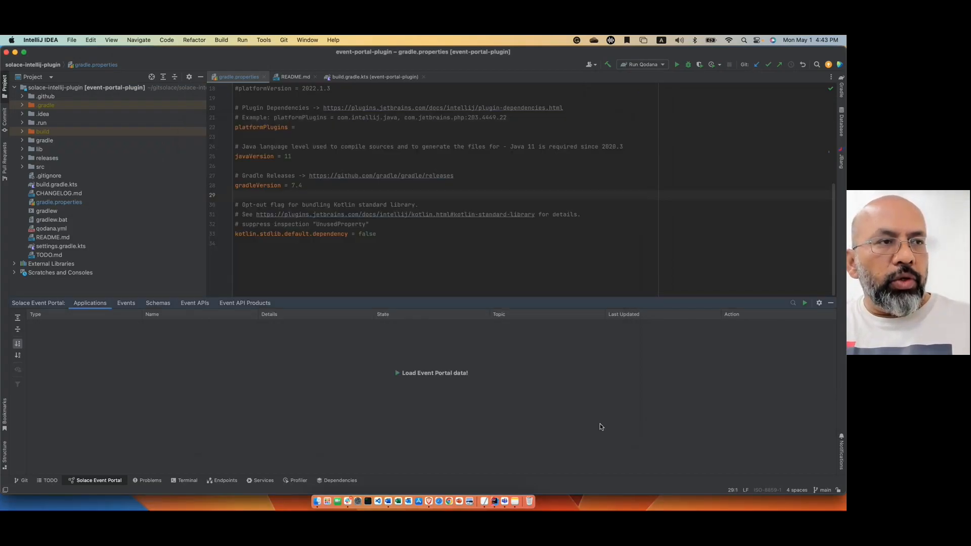
{"action": "mouse_move", "coordinate": [644, 401]}
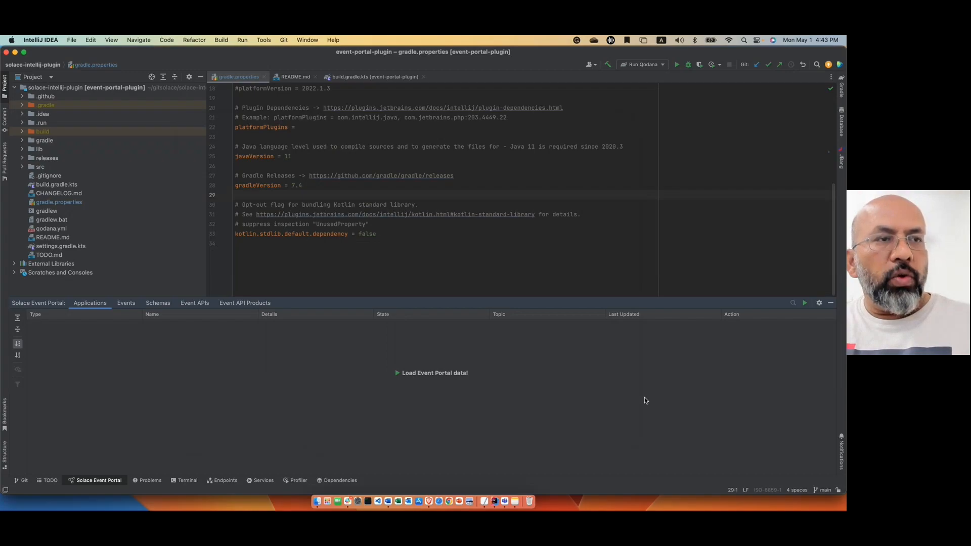
{"action": "mouse_move", "coordinate": [656, 389]}
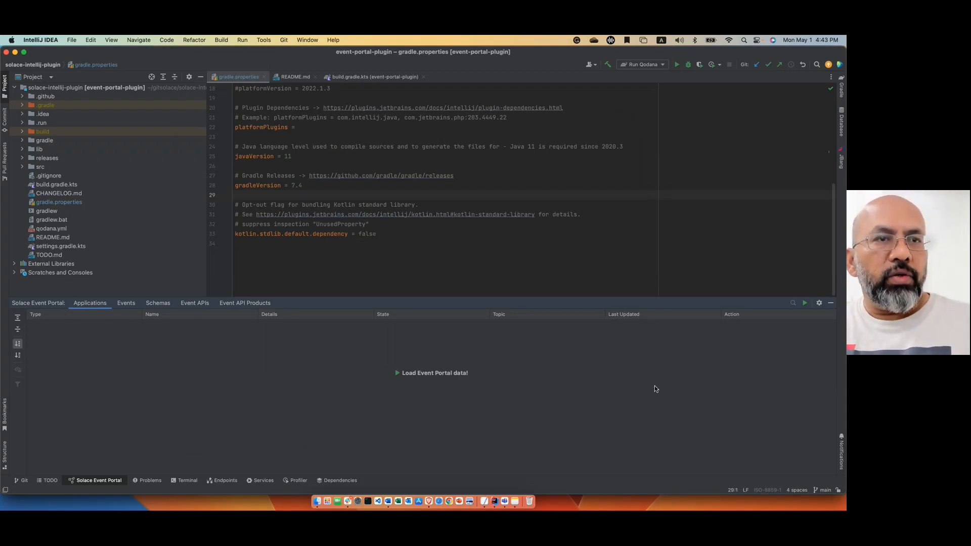
{"action": "mouse_move", "coordinate": [655, 389]}
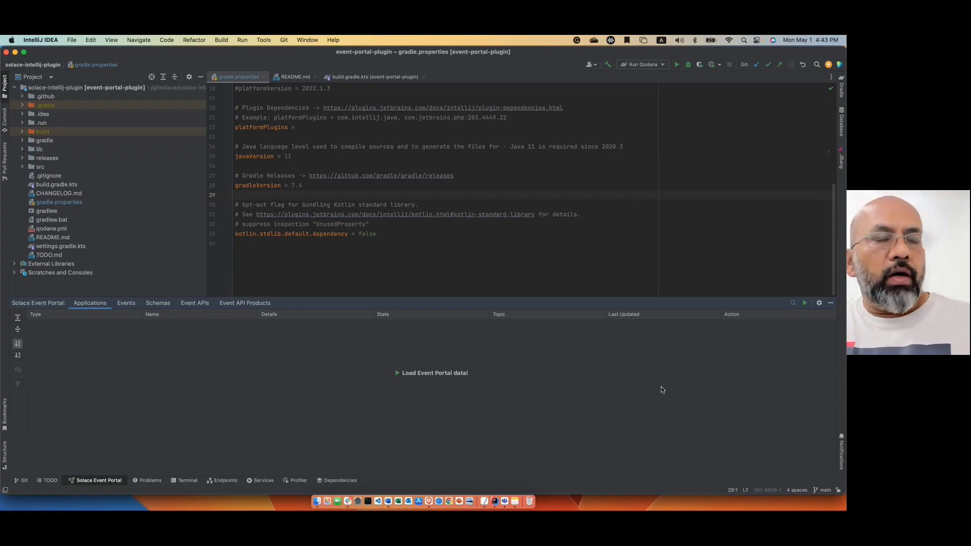
{"action": "mouse_move", "coordinate": [805, 302]}
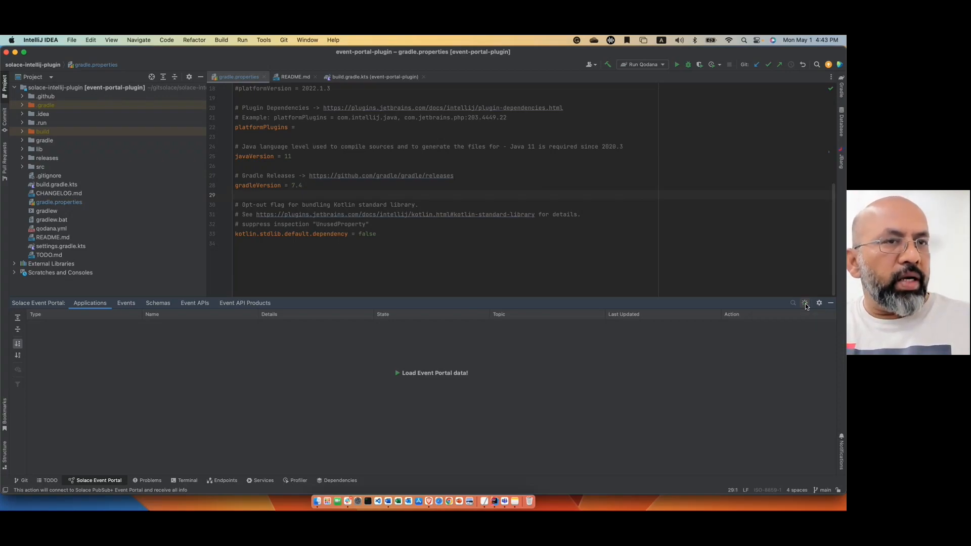
{"action": "mouse_move", "coordinate": [443, 466]}
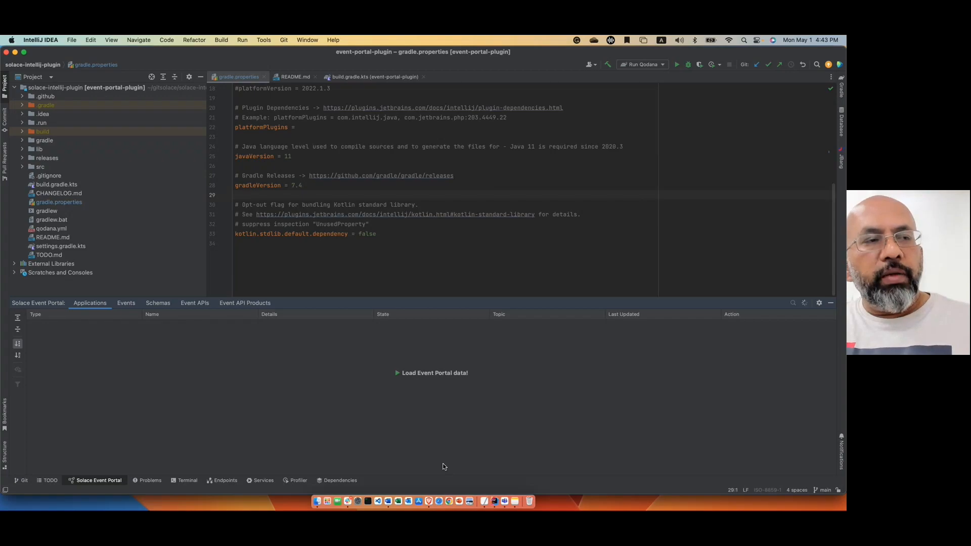
Load the Event Portal data and expand Aaron Test 1's app through v0.1.0 to its Kafka event schema
{"action": "left_click", "coordinate": [434, 372]}
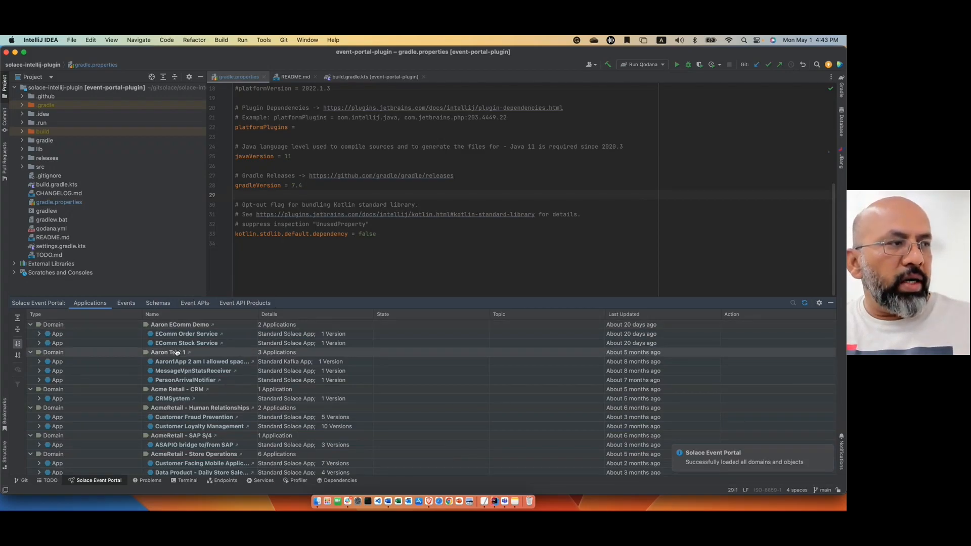
{"action": "left_click", "coordinate": [39, 361]}
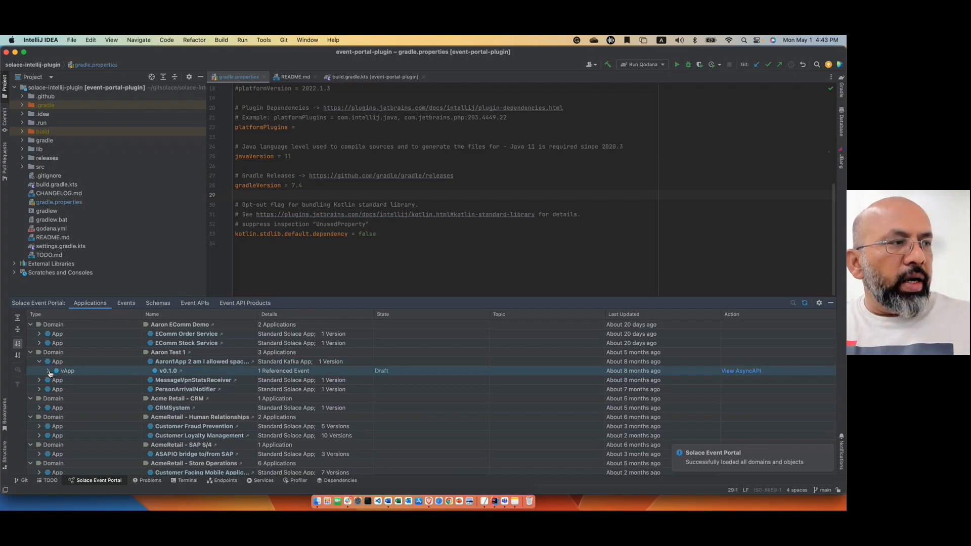
{"action": "left_click", "coordinate": [48, 370]}
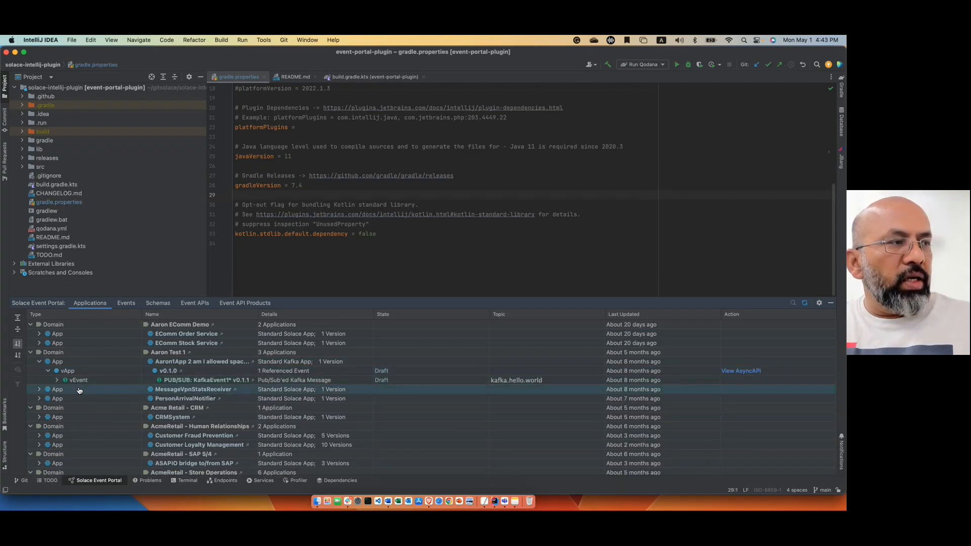
{"action": "left_click", "coordinate": [57, 379]}
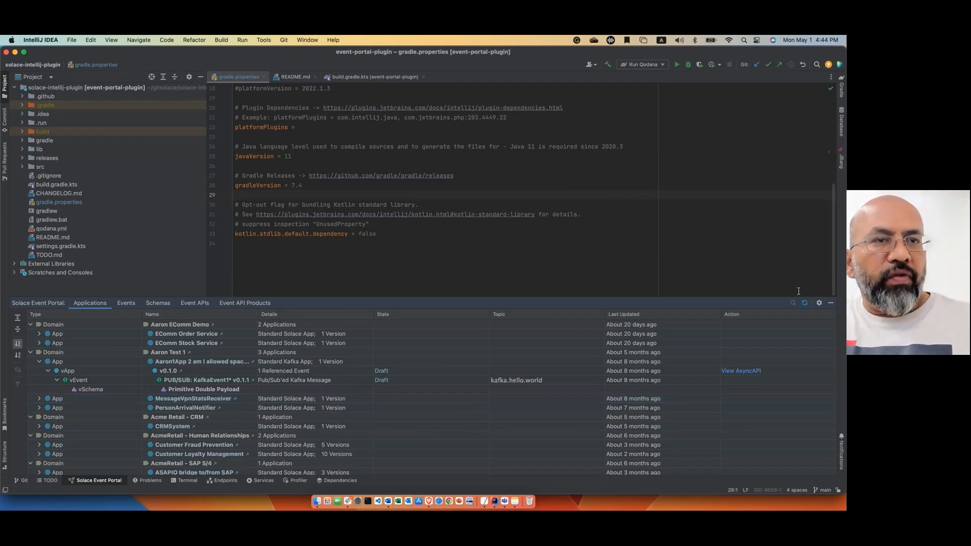
{"action": "mouse_move", "coordinate": [805, 302]}
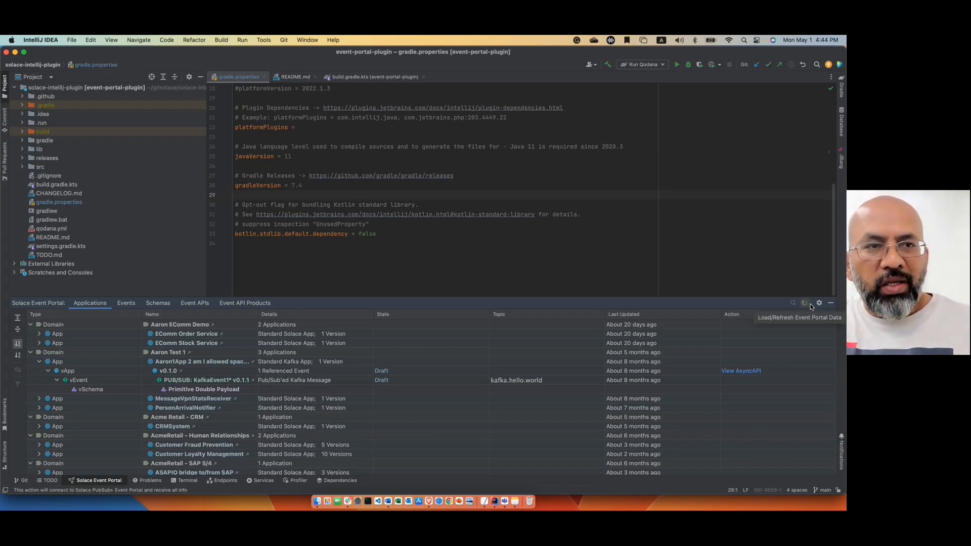
{"action": "mouse_move", "coordinate": [810, 314]}
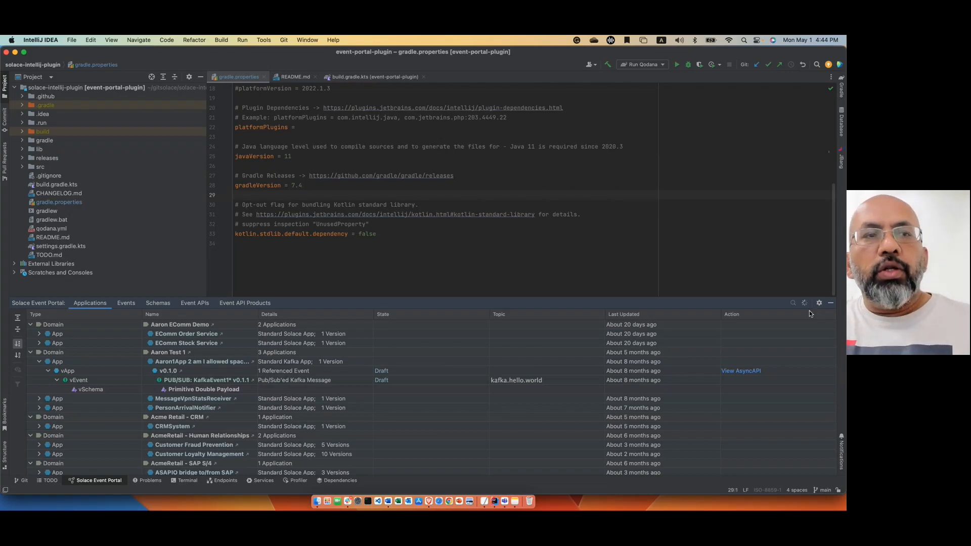
Reload the Event Portal data so the applications tree collapses to its top-level rows
{"action": "left_click", "coordinate": [804, 303]}
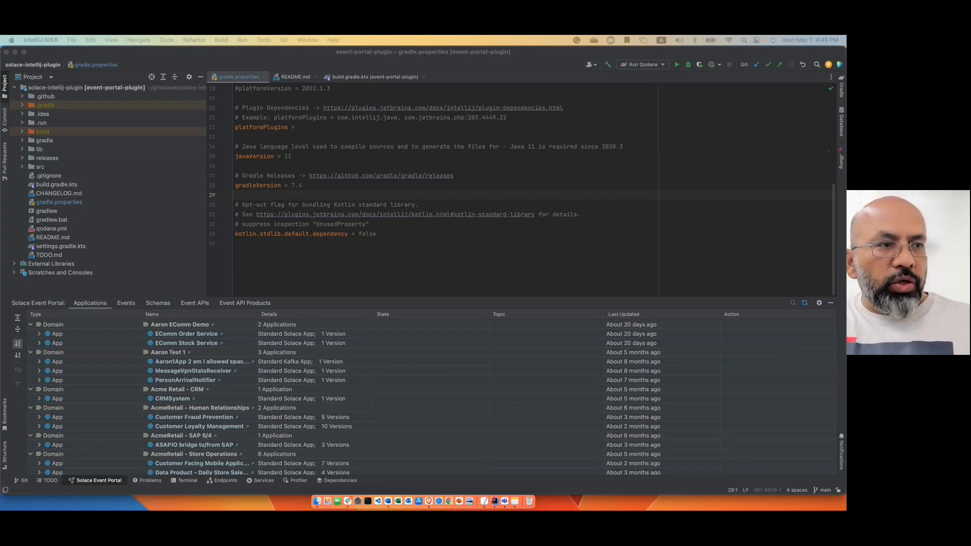
{"action": "mouse_move", "coordinate": [338, 501]}
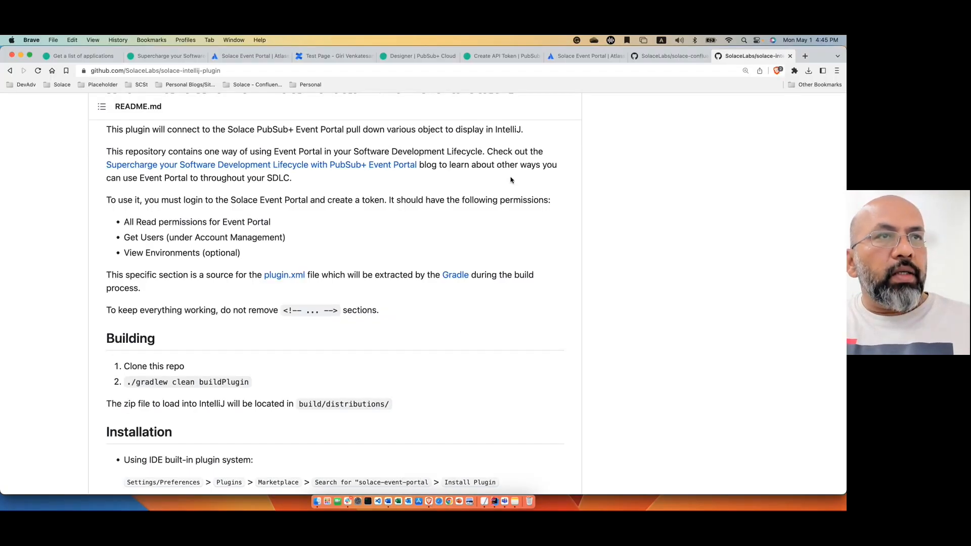
View the solace-confluence-forge-app repository and scroll through its README installation and user guide
{"action": "left_click", "coordinate": [668, 55]}
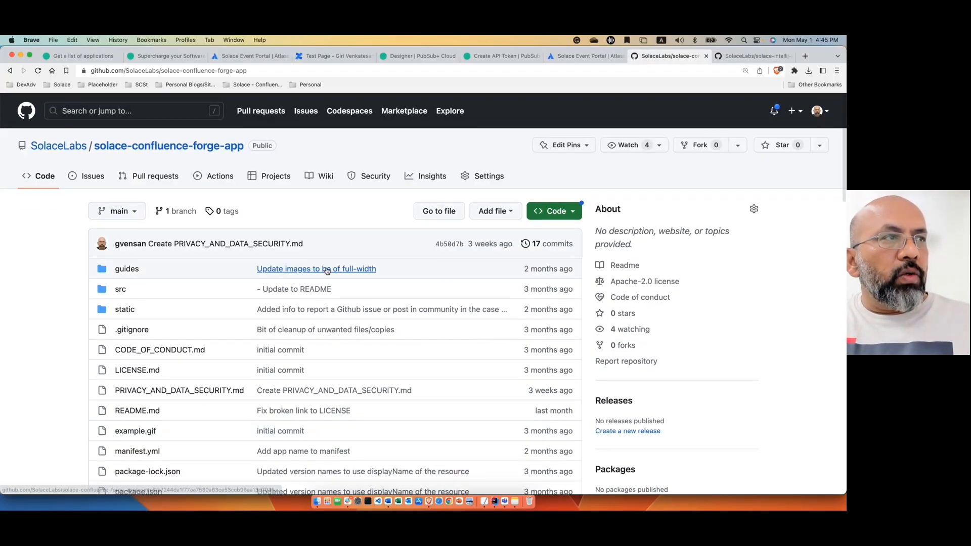
{"action": "mouse_move", "coordinate": [71, 315]}
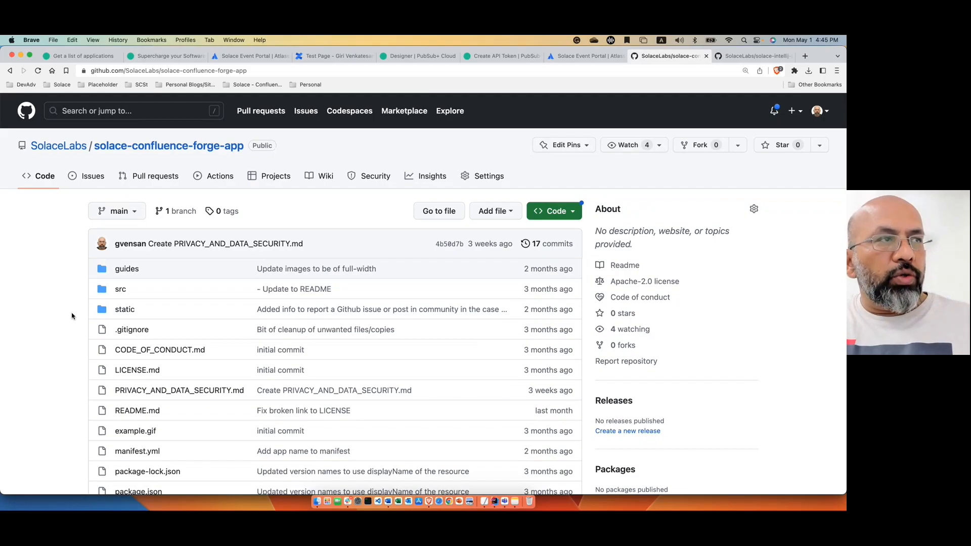
{"action": "mouse_move", "coordinate": [218, 277]}
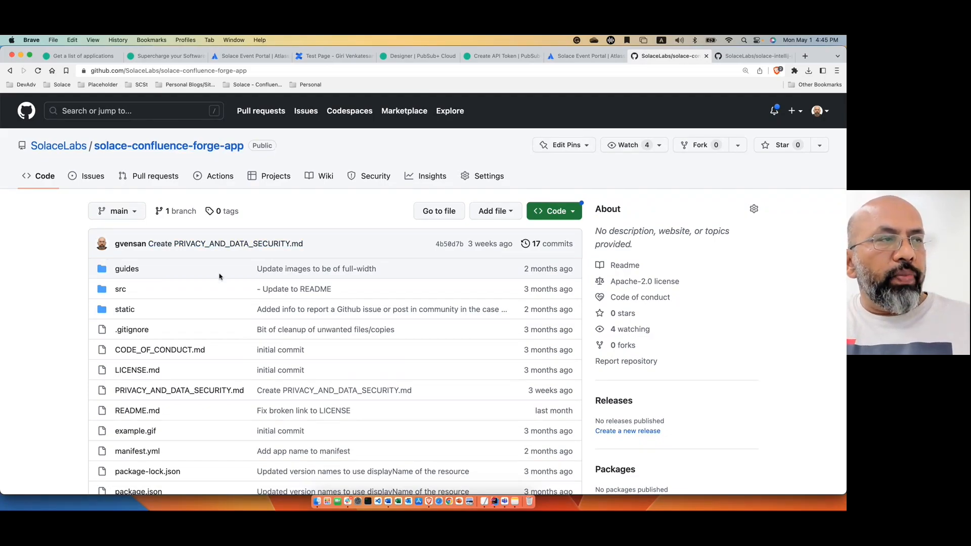
{"action": "scroll", "scroll_direction": "down", "scroll_amount": 3}
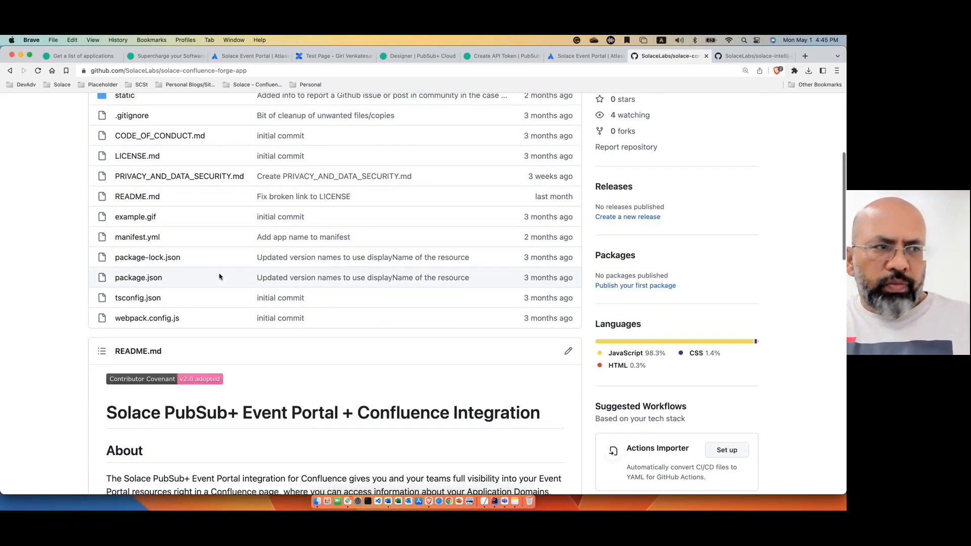
{"action": "scroll", "scroll_direction": "down", "scroll_amount": 3}
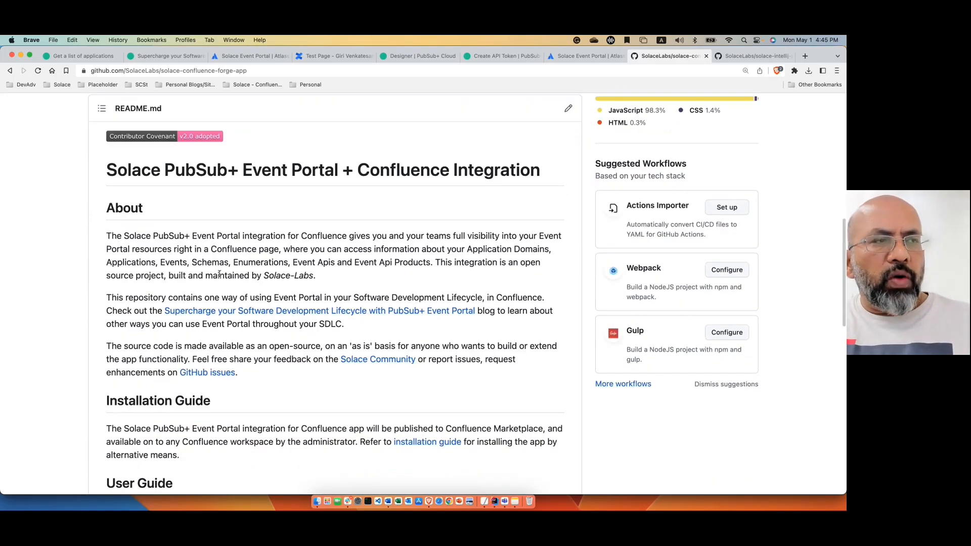
{"action": "scroll", "scroll_direction": "down", "scroll_amount": 3}
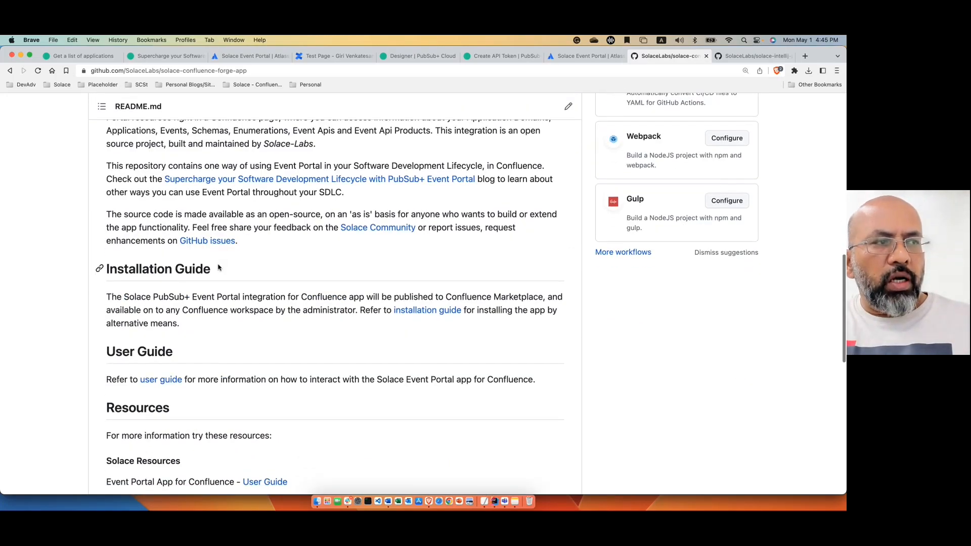
{"action": "scroll", "scroll_direction": "down", "scroll_amount": 3}
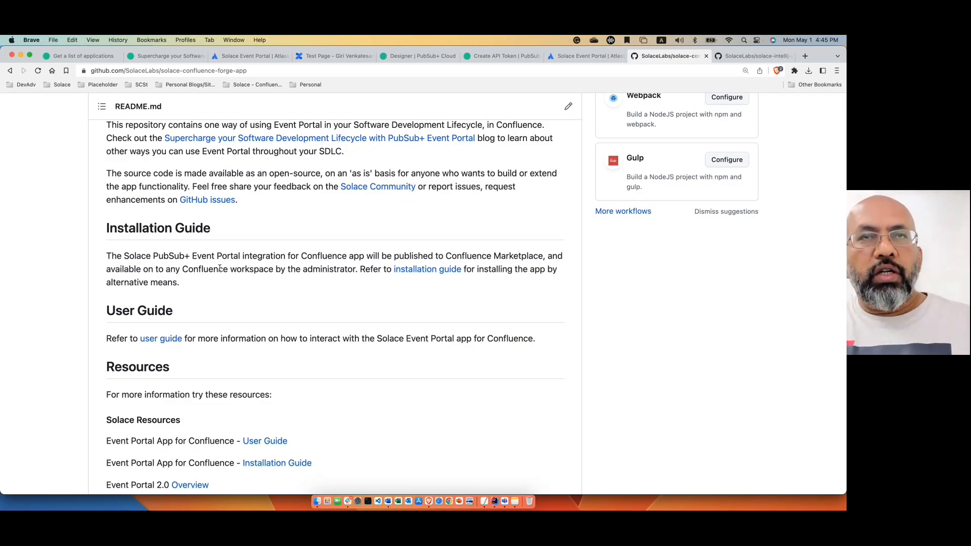
{"action": "mouse_move", "coordinate": [294, 107]}
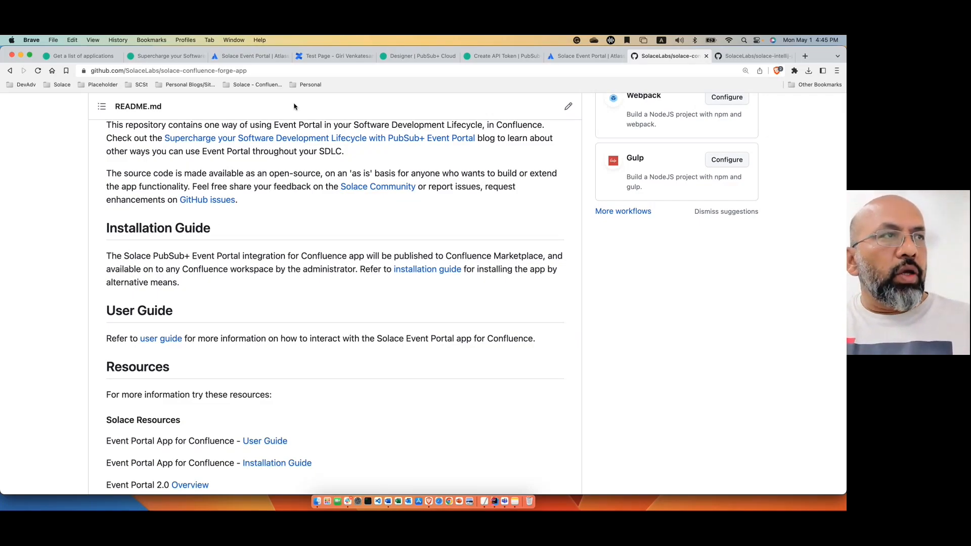
{"action": "mouse_move", "coordinate": [248, 56]}
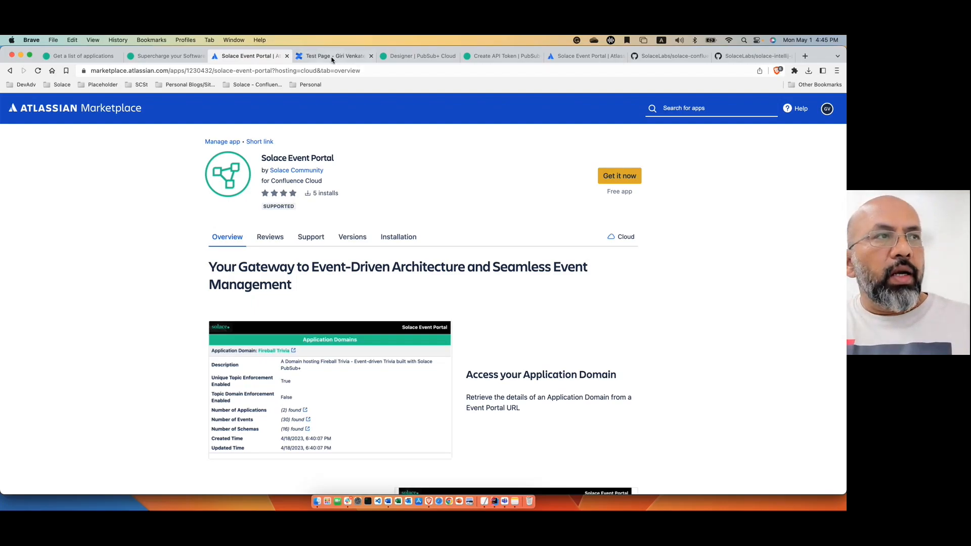
From the Test Page, use Apps > Solace Event Portal Token Manager to submit the pasted REST API token
{"action": "left_click", "coordinate": [333, 55]}
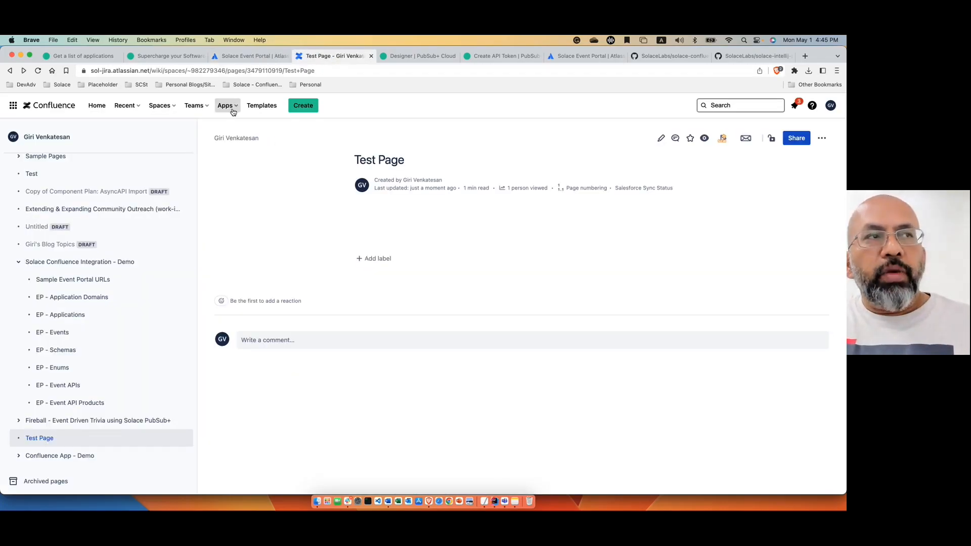
{"action": "left_click", "coordinate": [226, 105]}
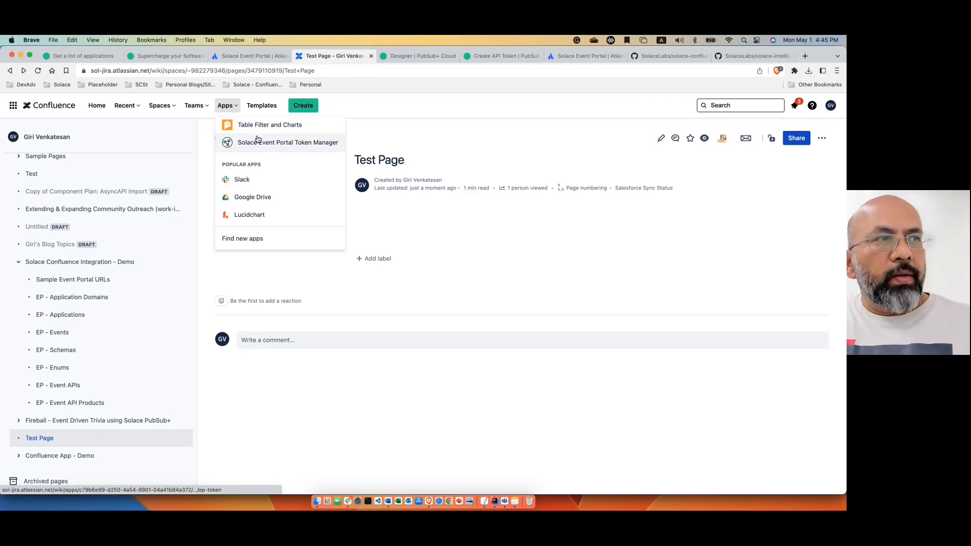
{"action": "left_click", "coordinate": [288, 142]}
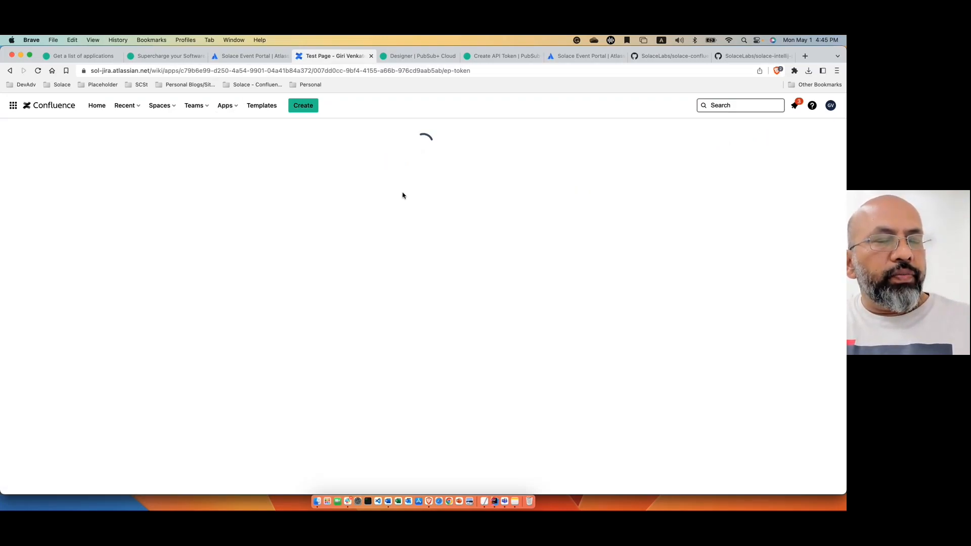
{"action": "mouse_move", "coordinate": [586, 197]}
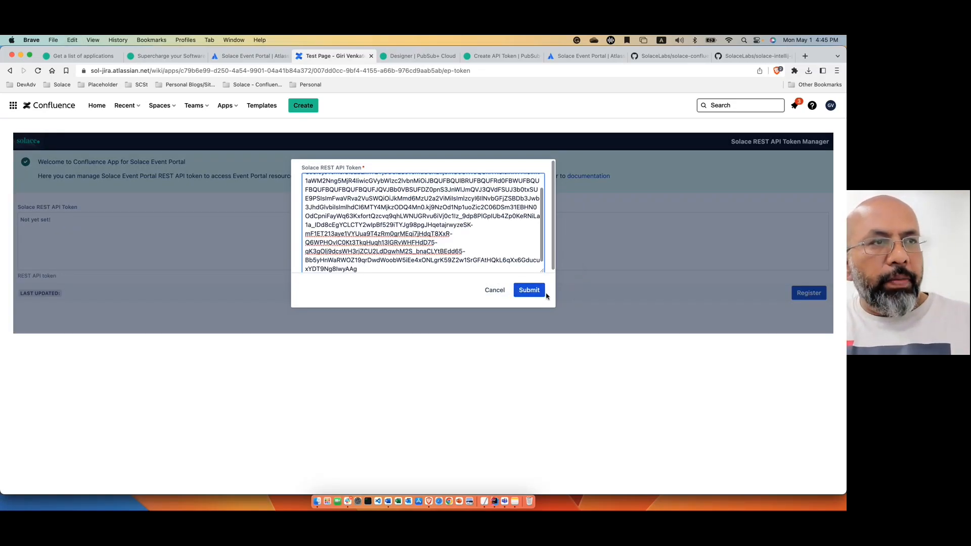
{"action": "left_click", "coordinate": [528, 290]}
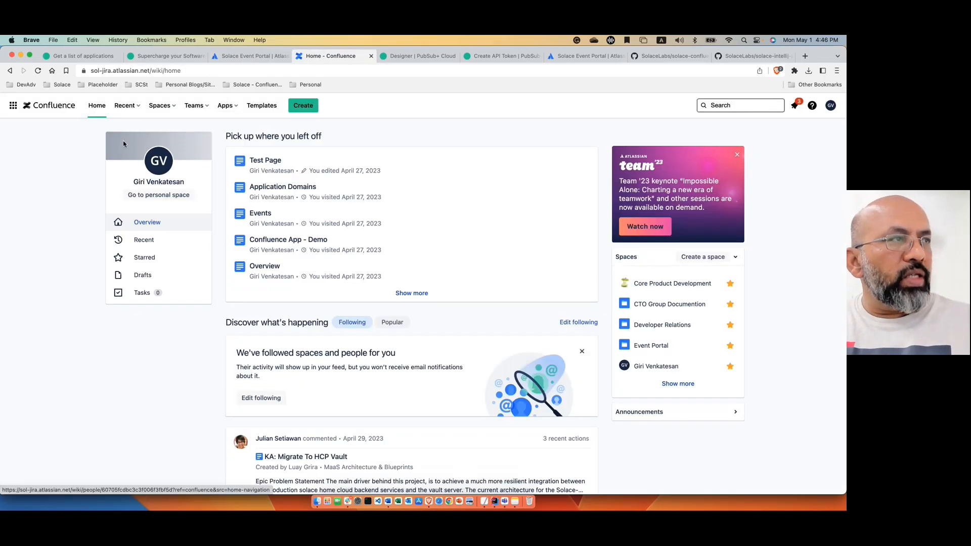
{"action": "left_click", "coordinate": [265, 159]}
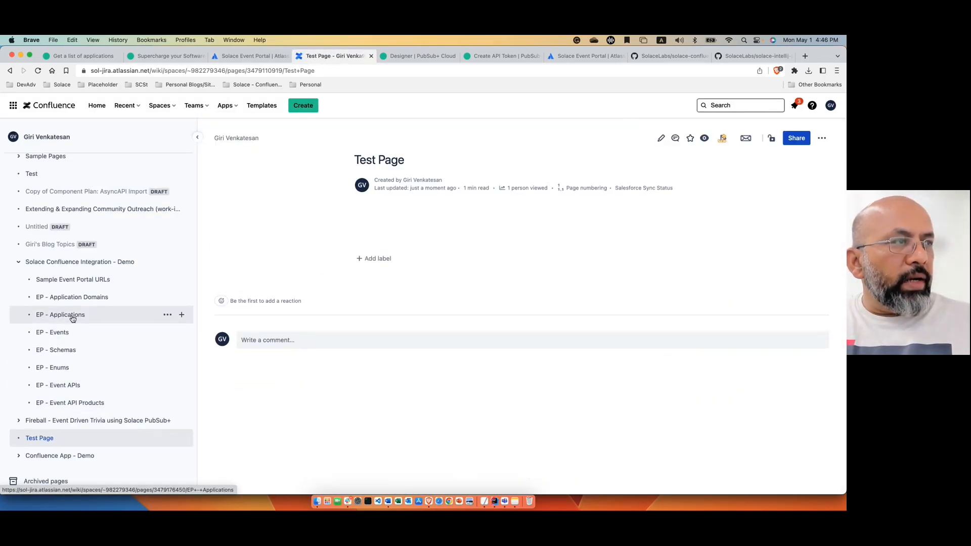
{"action": "left_click", "coordinate": [60, 315]}
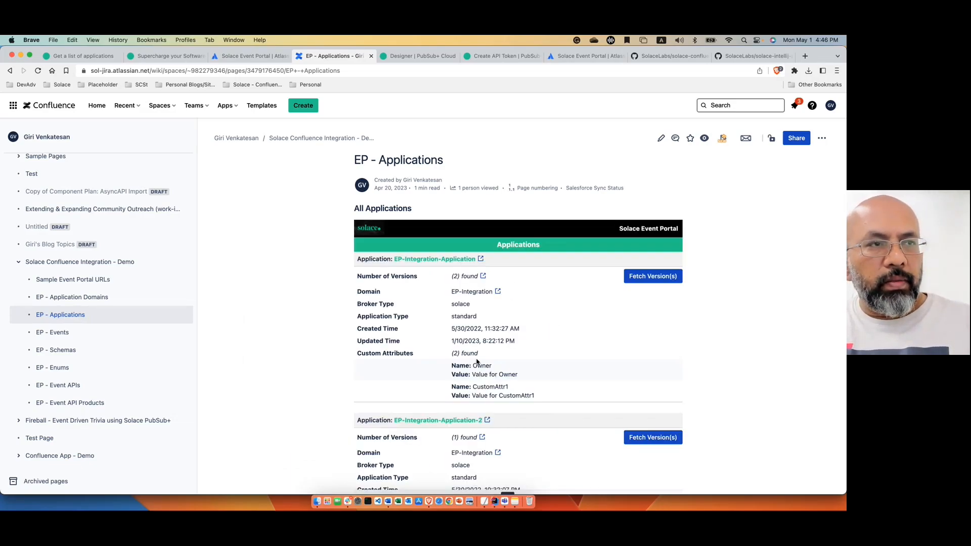
{"action": "scroll", "scroll_direction": "down", "scroll_amount": 3}
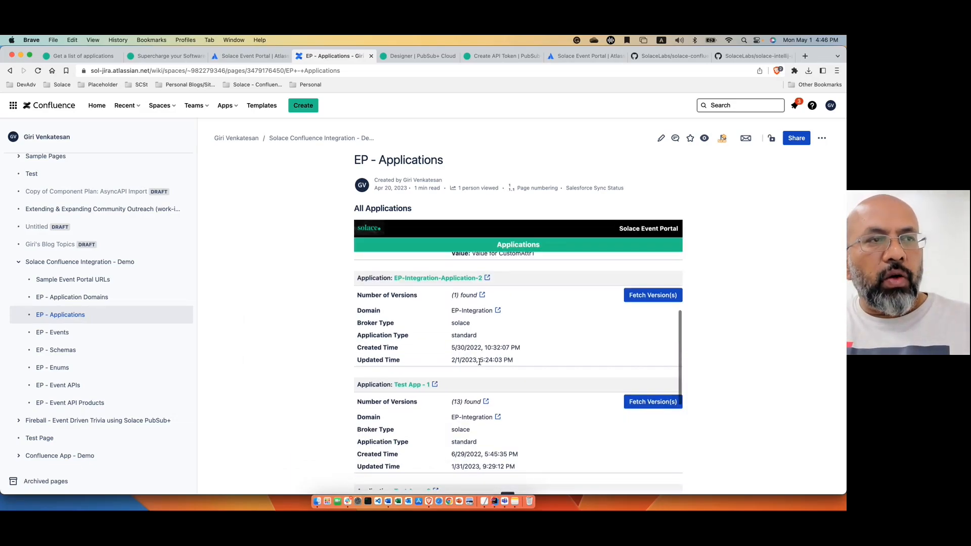
{"action": "scroll", "scroll_direction": "down", "scroll_amount": 3}
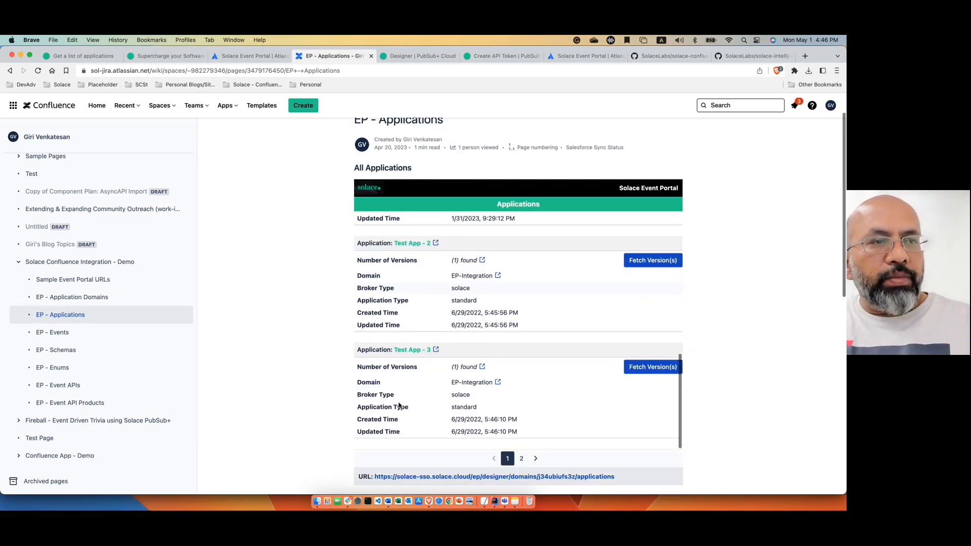
{"action": "scroll", "scroll_direction": "down", "scroll_amount": 3}
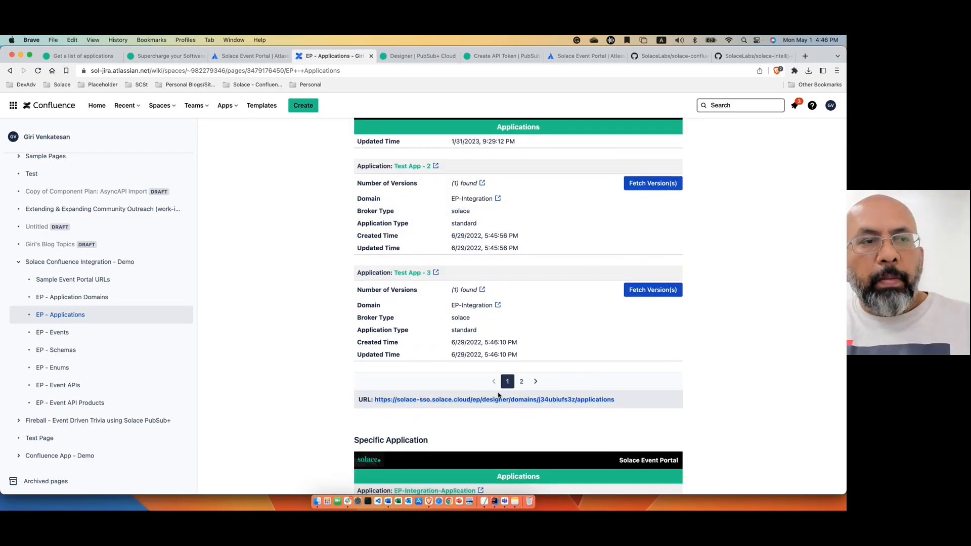
{"action": "mouse_move", "coordinate": [504, 412]}
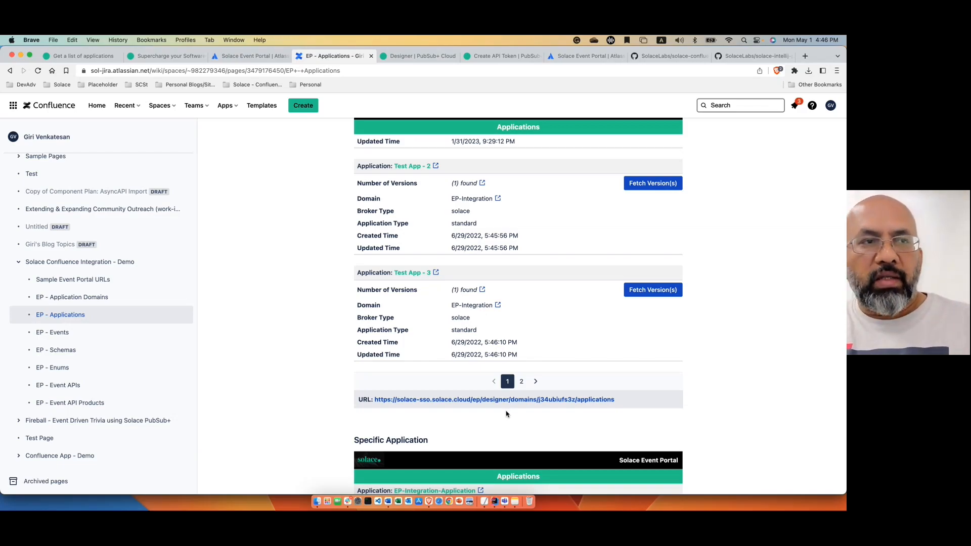
{"action": "mouse_move", "coordinate": [506, 283]}
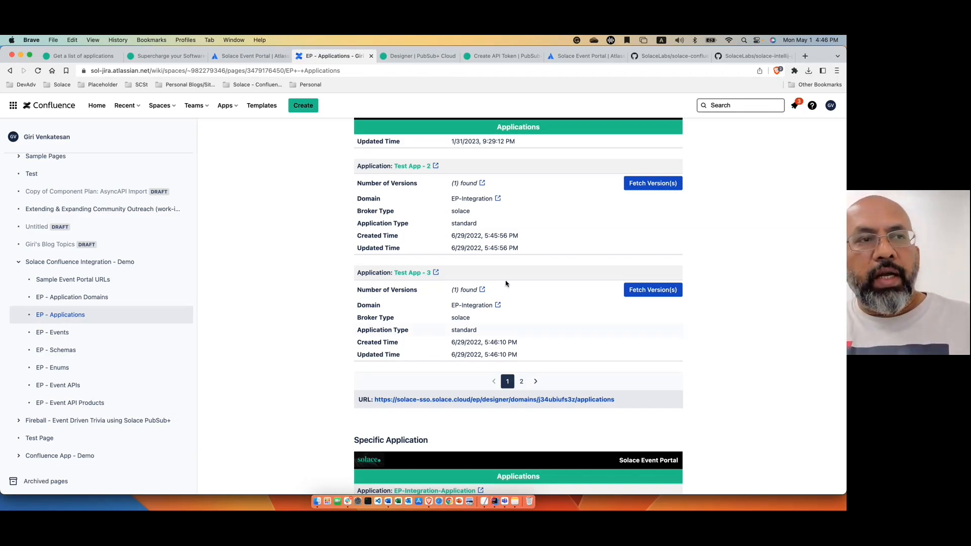
{"action": "scroll", "scroll_direction": "up", "scroll_amount": 3}
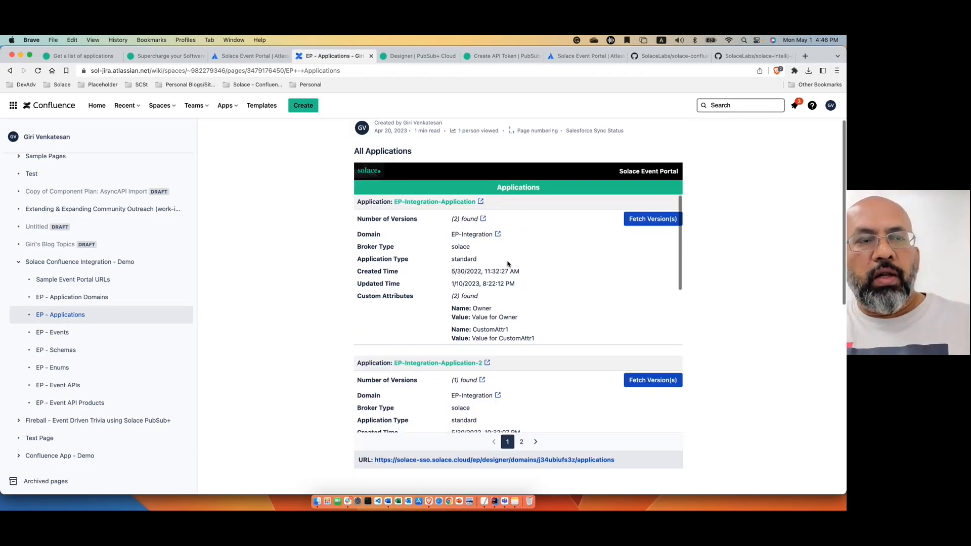
{"action": "scroll", "scroll_direction": "up", "scroll_amount": 3}
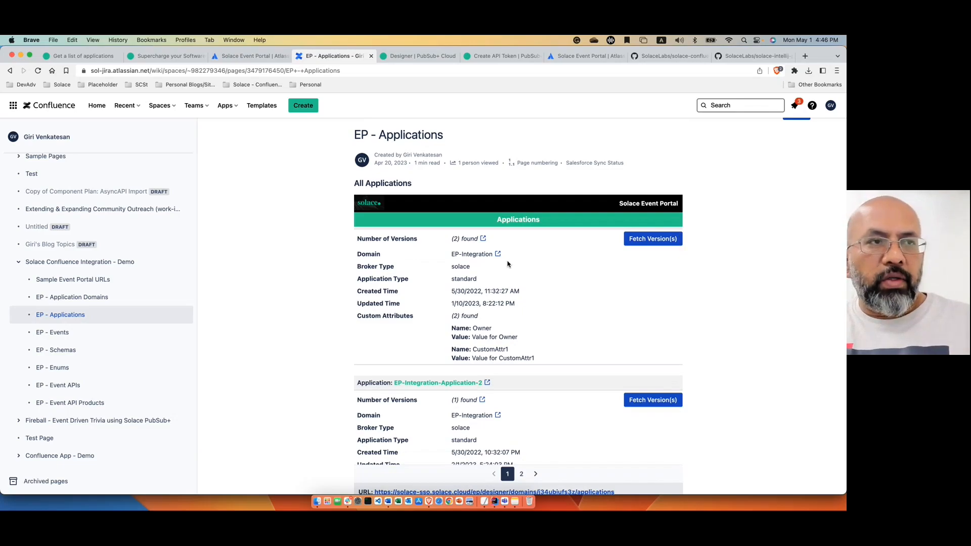
{"action": "scroll", "scroll_direction": "down", "scroll_amount": 3}
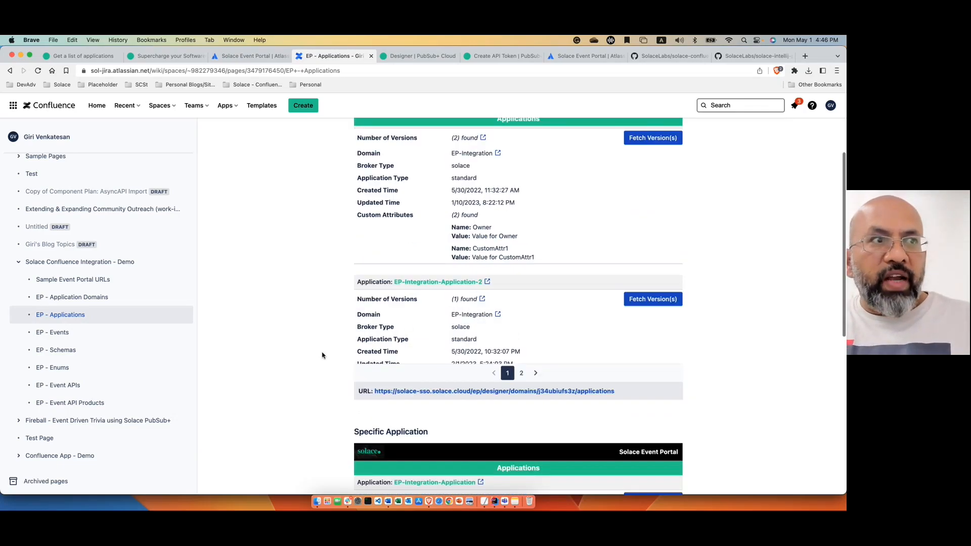
{"action": "scroll", "scroll_direction": "down", "scroll_amount": 3}
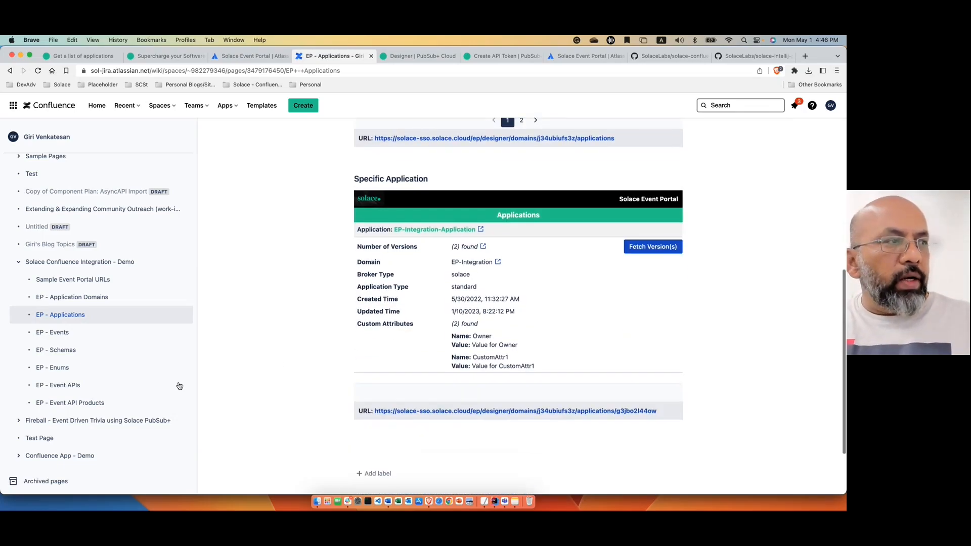
Edit the Test Page and insert a Solace Event Portal macro via the /Sol macro search
{"action": "left_click", "coordinate": [40, 438]}
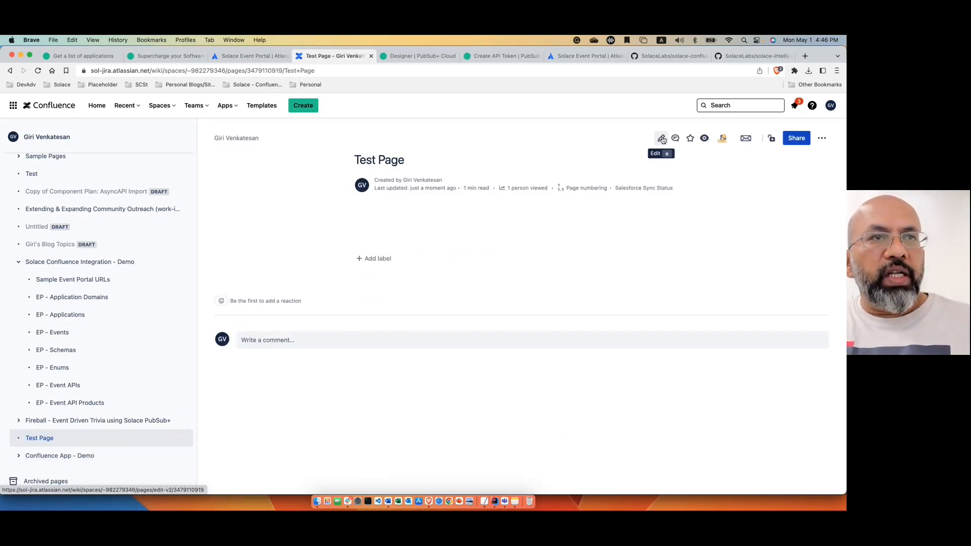
{"action": "left_click", "coordinate": [662, 138]}
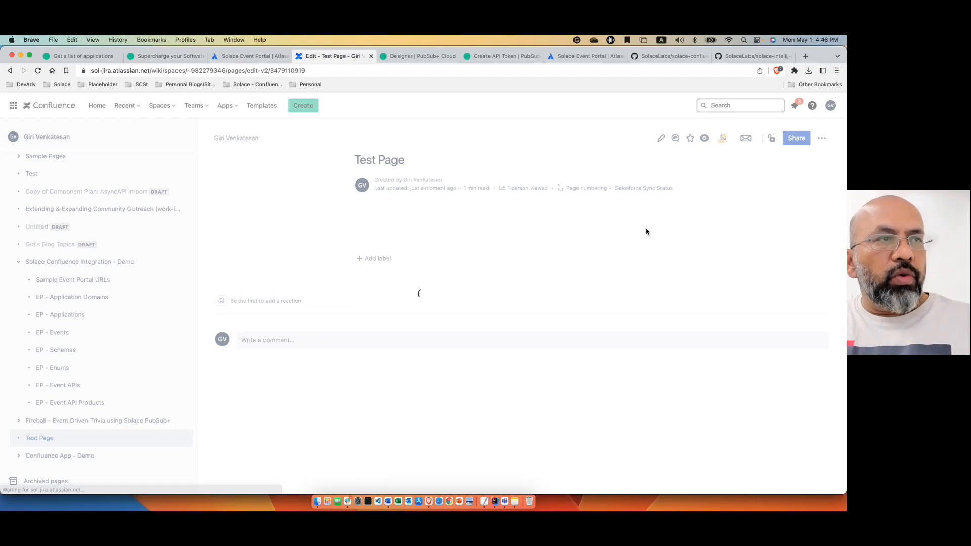
{"action": "left_click", "coordinate": [661, 138]}
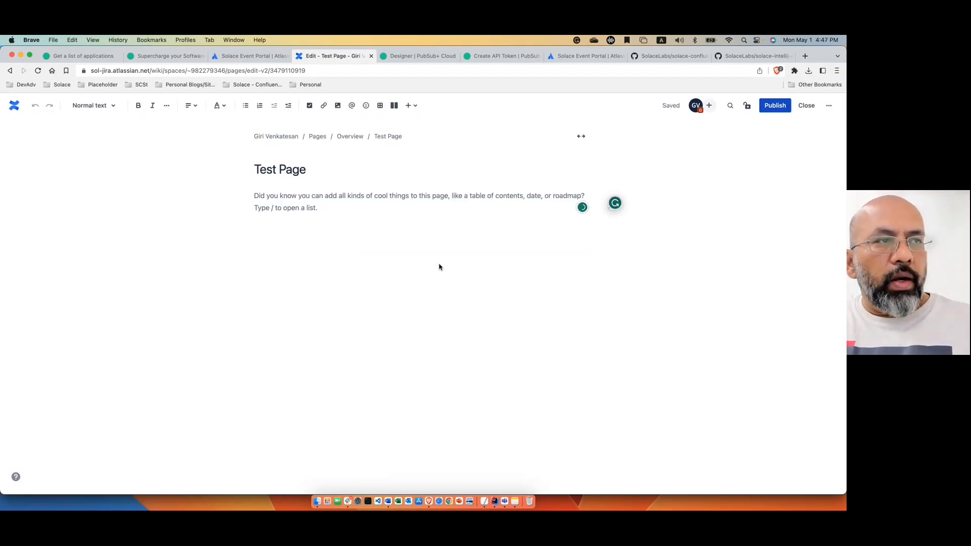
{"action": "type", "text": "/"}
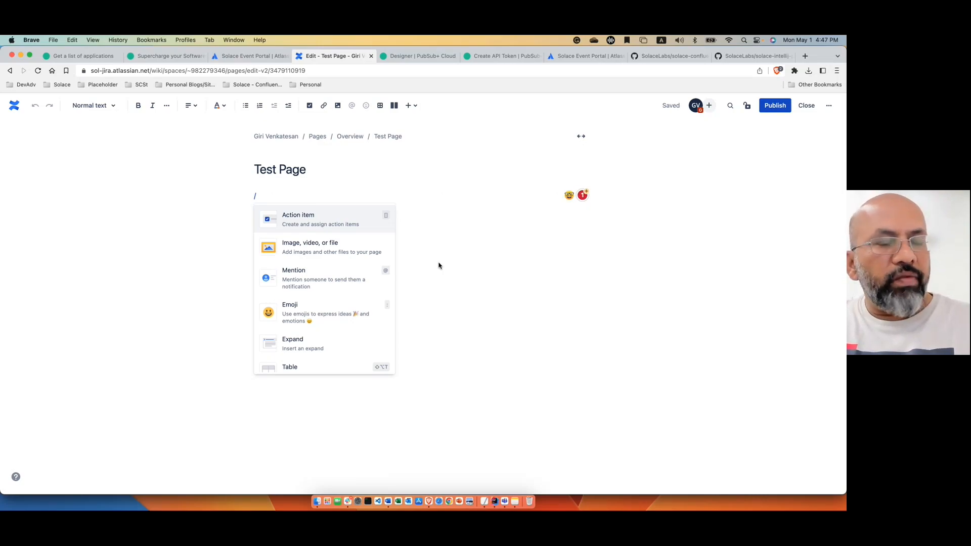
{"action": "type", "text": "Sol"}
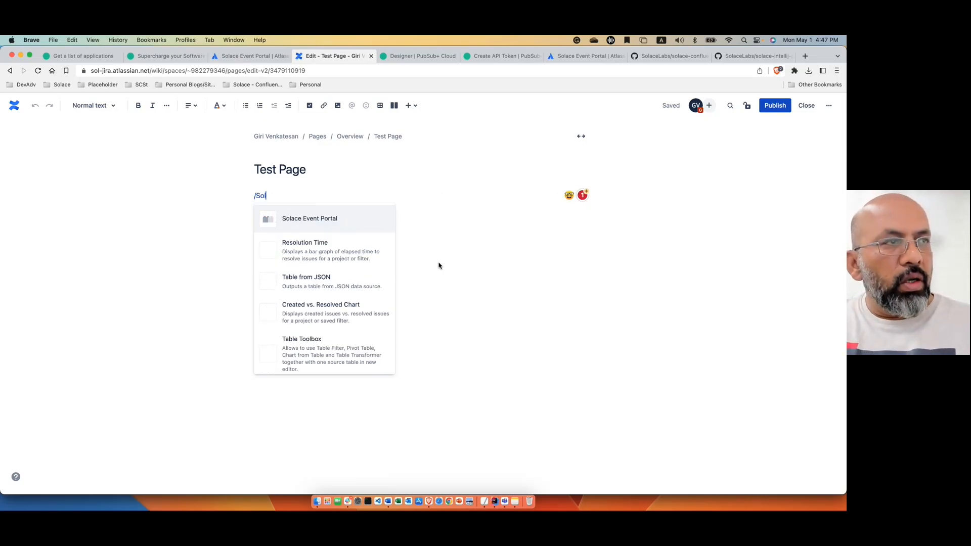
{"action": "left_click", "coordinate": [310, 219]}
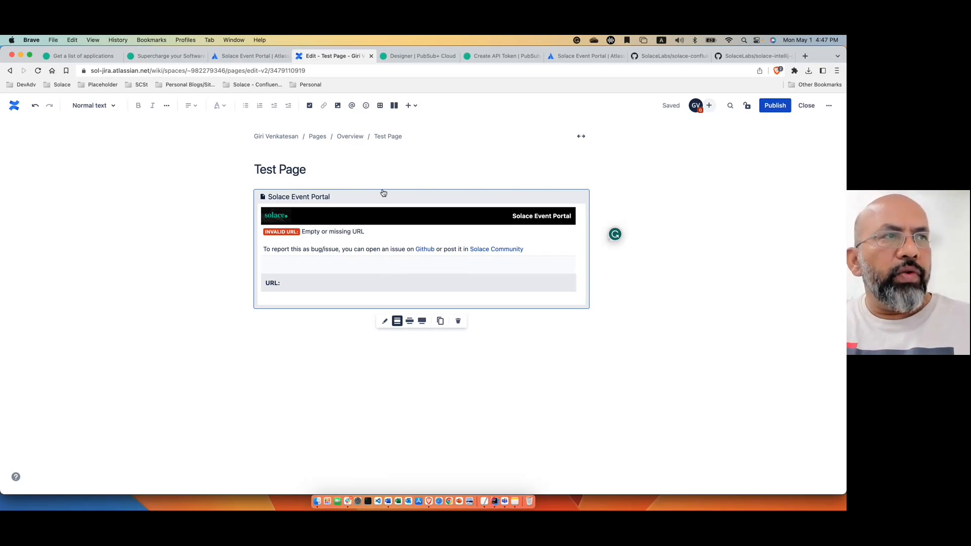
In Event Portal Designer, open the AcmeRetail - Store Operations domain's applications list
{"action": "left_click", "coordinate": [417, 56]}
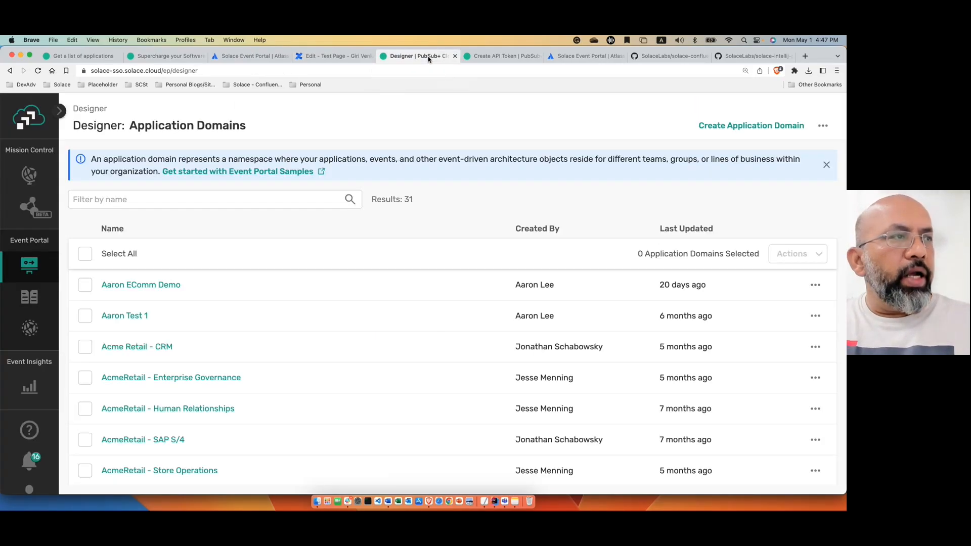
{"action": "mouse_move", "coordinate": [228, 475]}
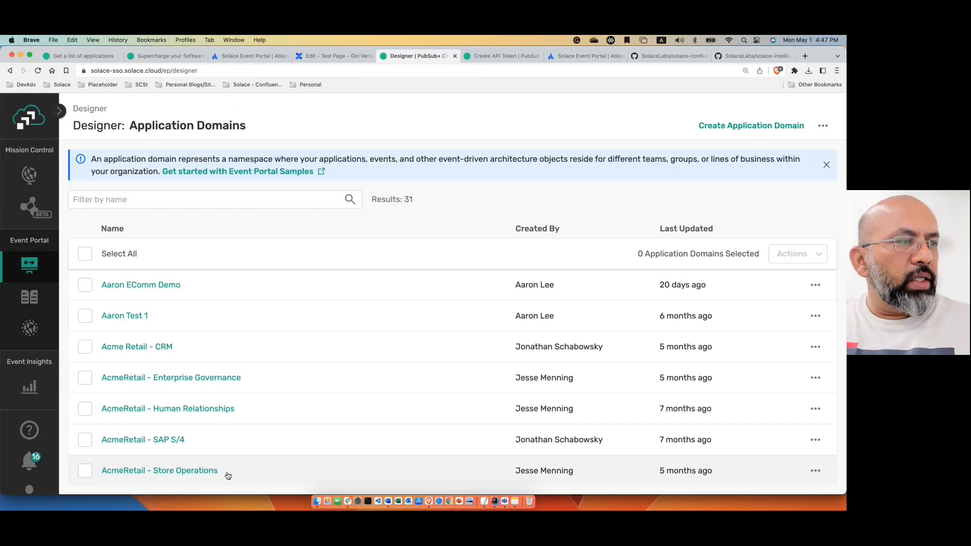
{"action": "left_click", "coordinate": [159, 470]}
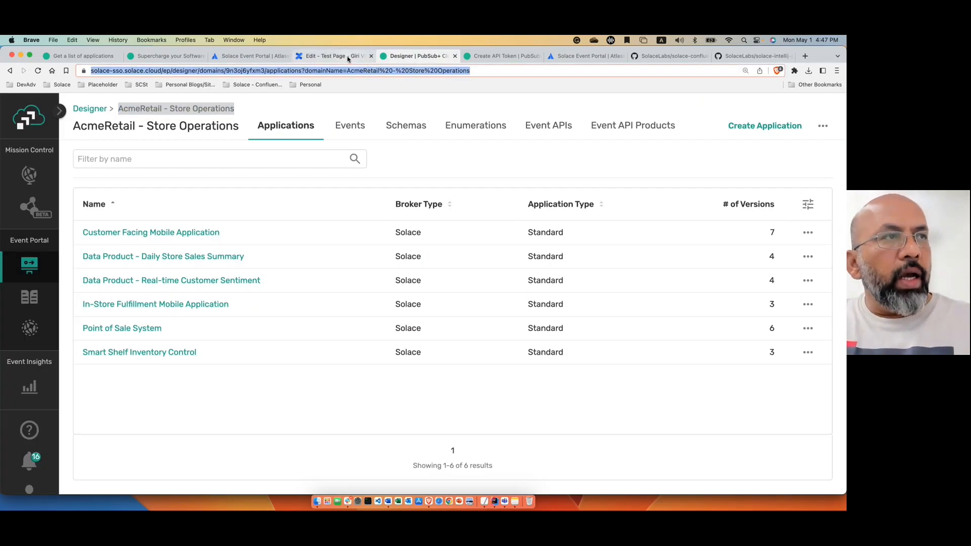
Set the macro's Solace Event Portal URL to the Store Operations applications address and publish the Test Page
{"action": "left_click", "coordinate": [335, 55]}
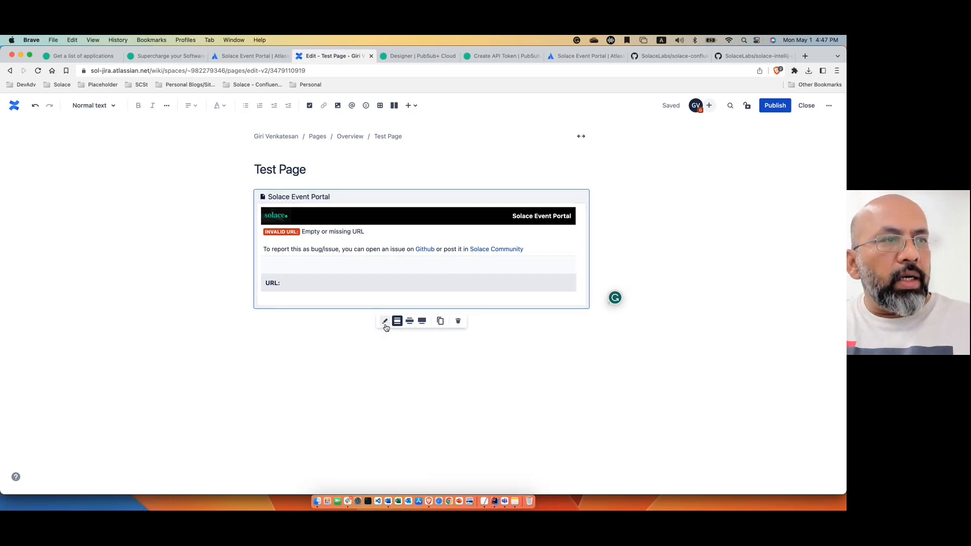
{"action": "left_click", "coordinate": [384, 320]}
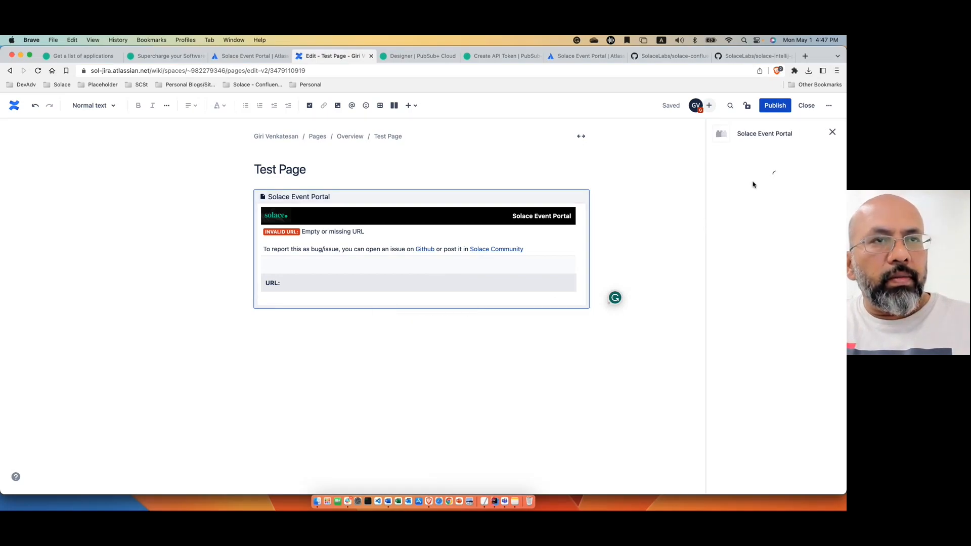
{"action": "type", "text": "https://solace-sso.solace.cloud/ep/designer/domain/3oj6yfxm3/applications?domainName=AcmeRetail%20-%20Store%20Operations"}
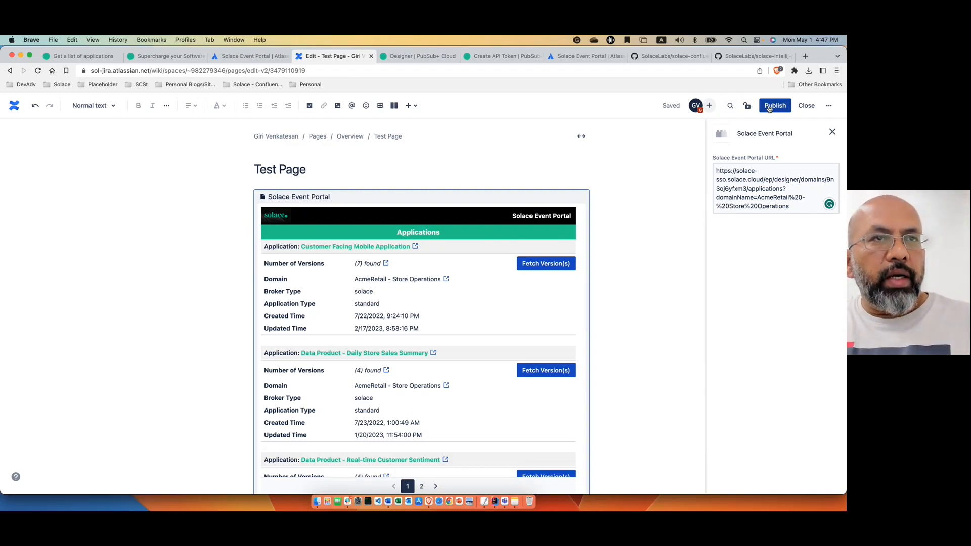
{"action": "left_click", "coordinate": [774, 106]}
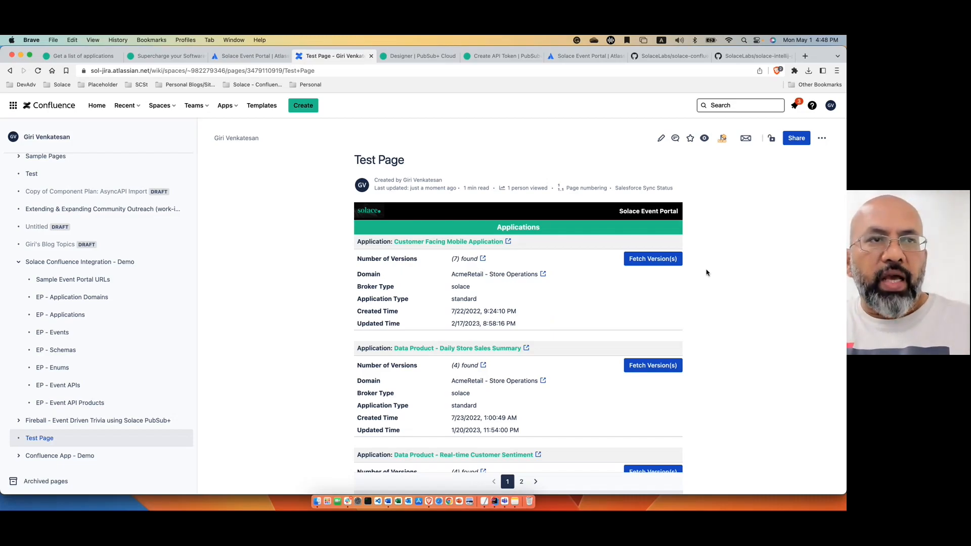
{"action": "mouse_move", "coordinate": [705, 283]}
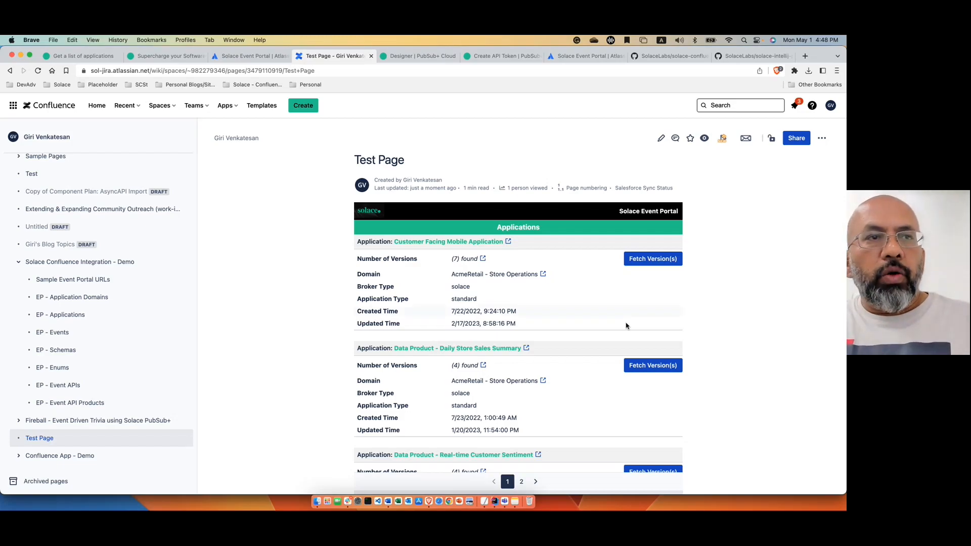
Fetch and review the Customer Facing Mobile Application versions, then return to the Test Page
{"action": "scroll", "scroll_direction": "down", "scroll_amount": 3}
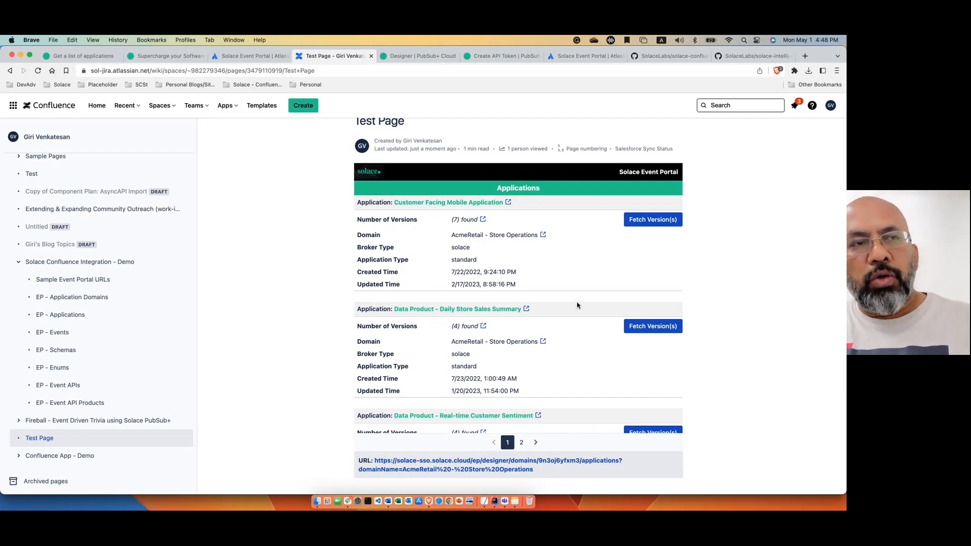
{"action": "mouse_move", "coordinate": [564, 287]}
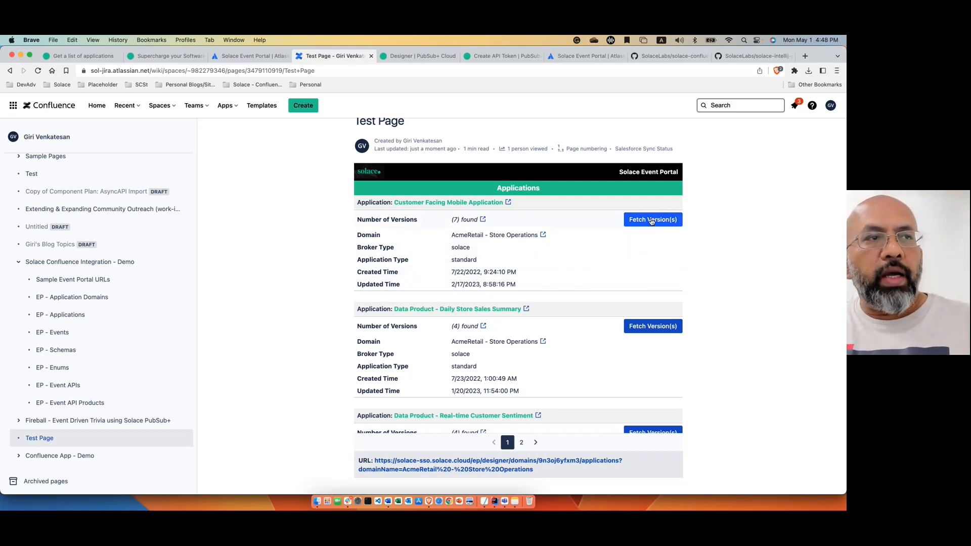
{"action": "left_click", "coordinate": [652, 219]}
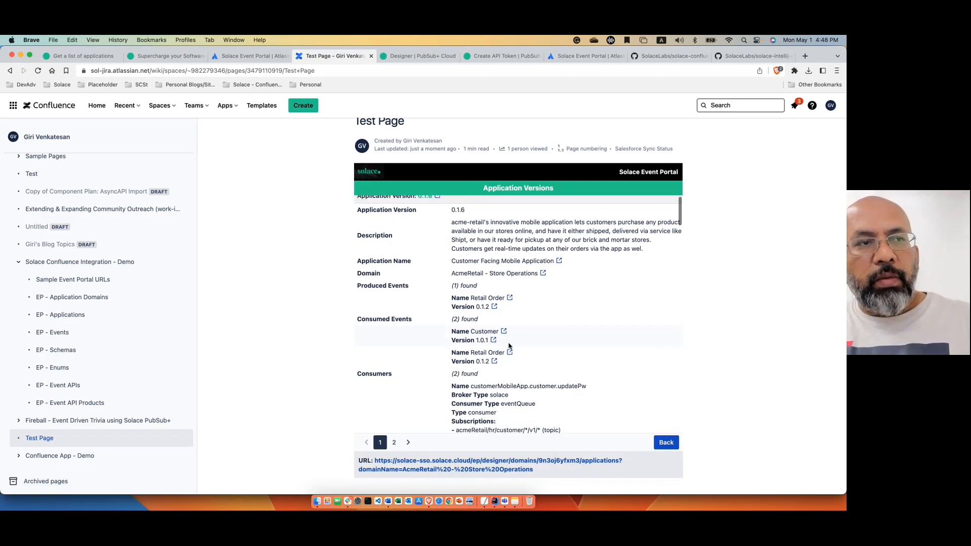
{"action": "scroll", "scroll_direction": "up", "scroll_amount": 3}
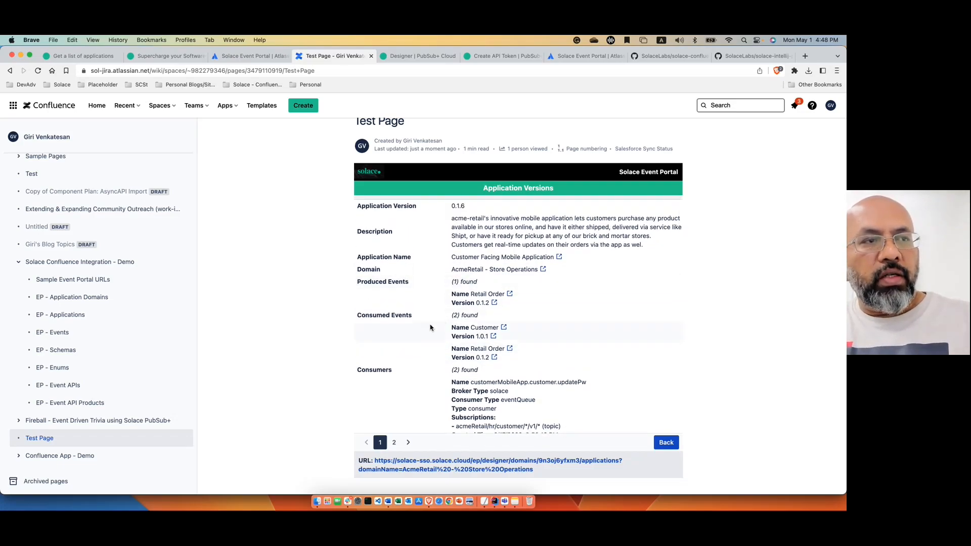
{"action": "scroll", "scroll_direction": "down", "scroll_amount": 3}
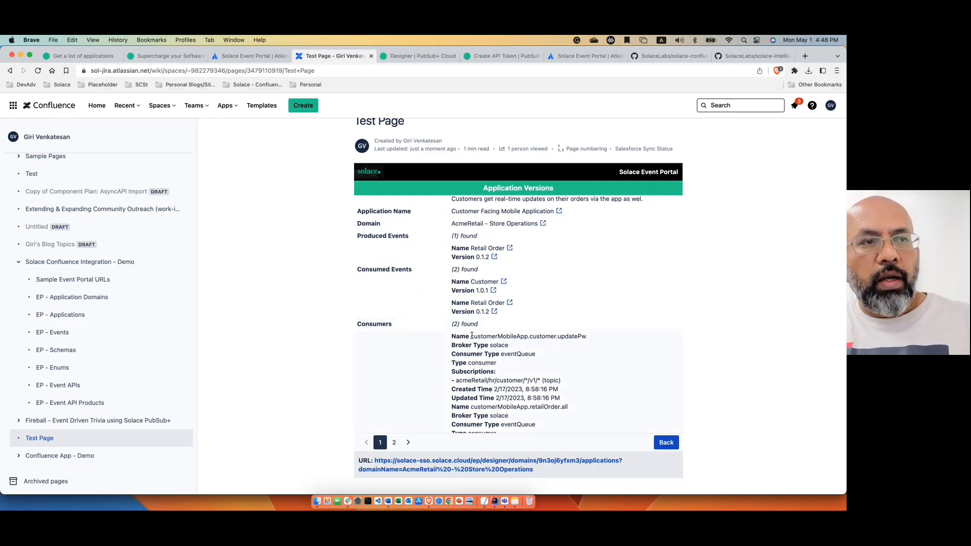
{"action": "mouse_move", "coordinate": [504, 285]}
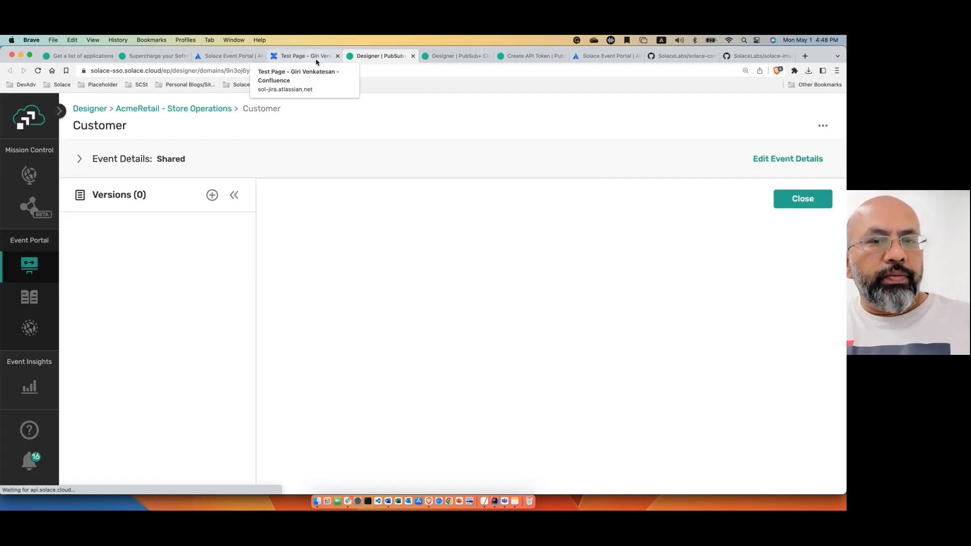
{"action": "left_click", "coordinate": [303, 56]}
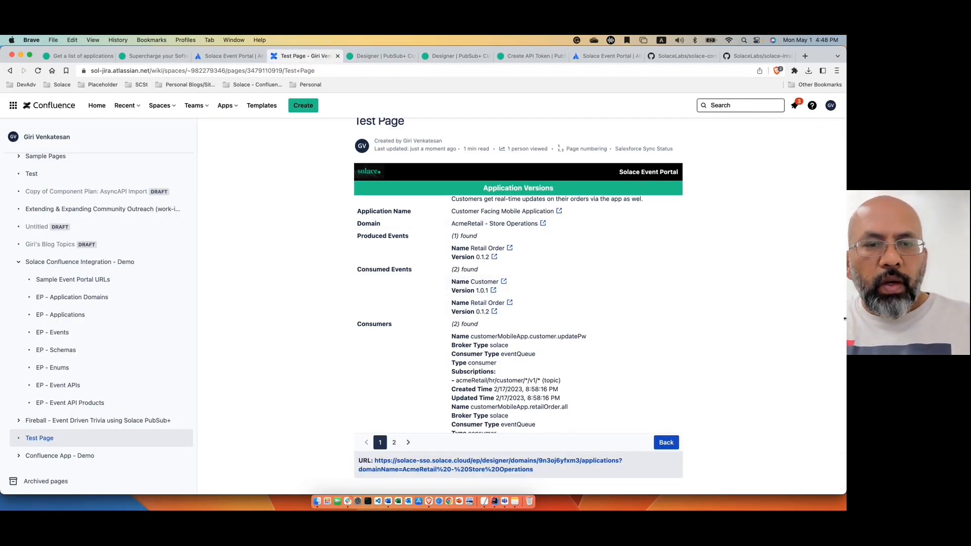